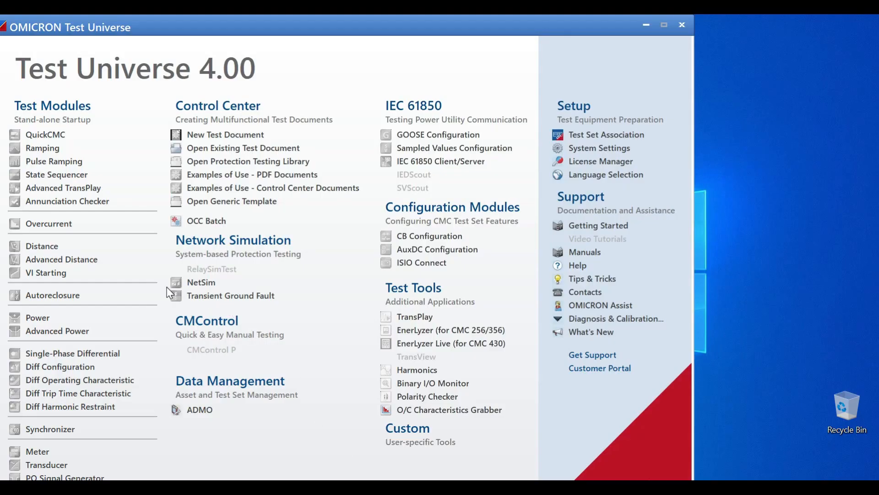
mouse_move(62, 259)
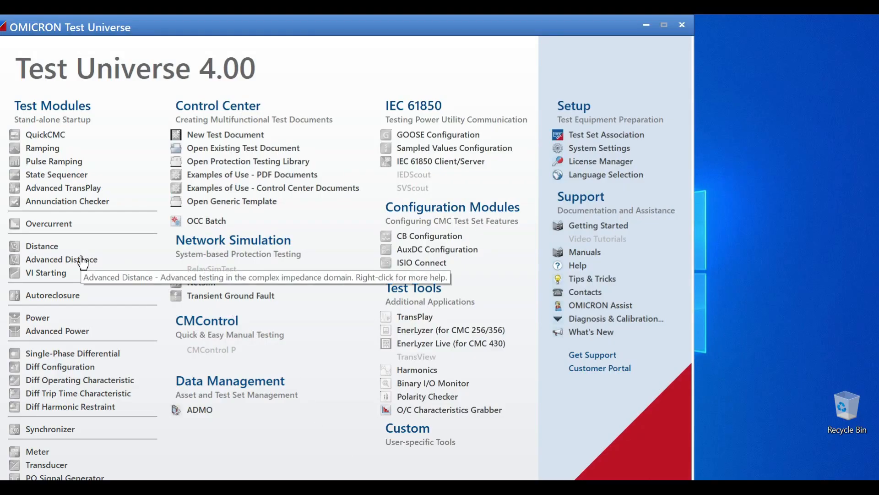
Launch the Advanced Distance module and show the Device section of the test object
left_click(61, 259)
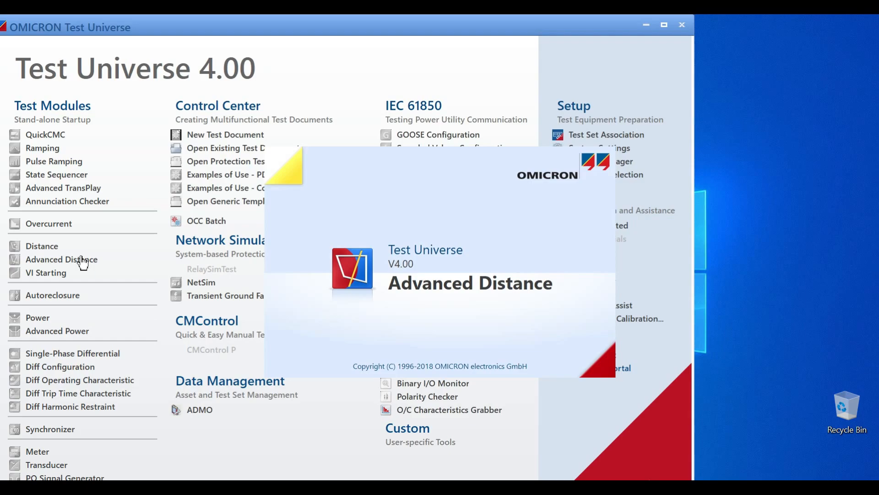
left_click(61, 259)
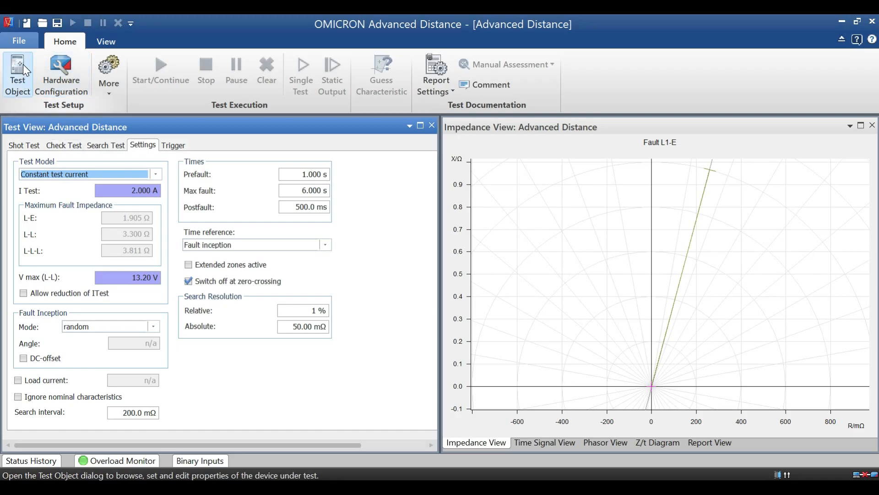
left_click(17, 74)
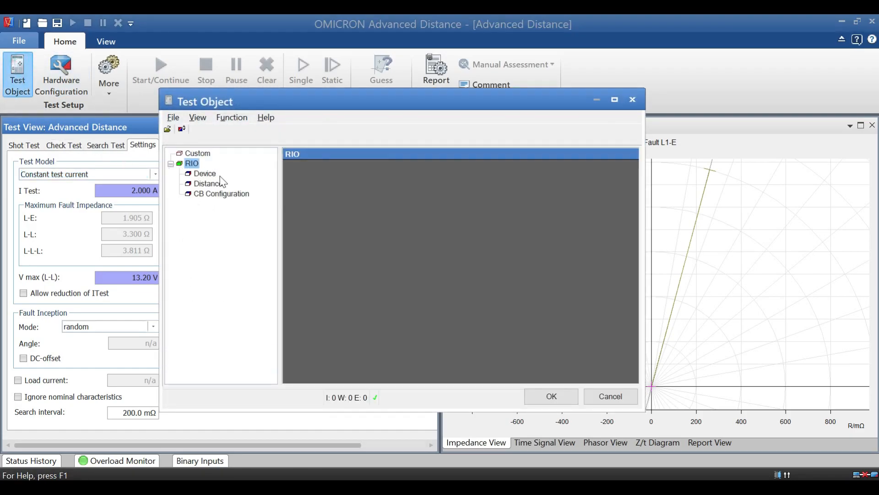
left_click(205, 173)
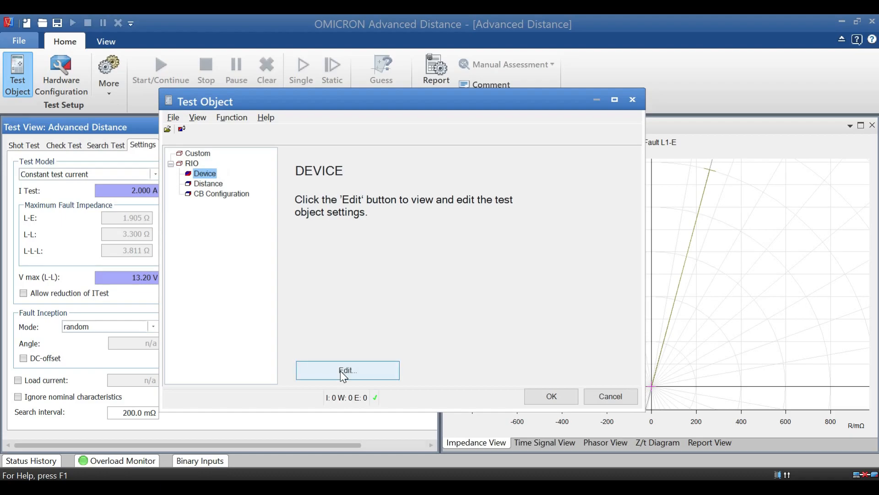
Enter device details (name 'xxx', manufacturer 'YYYY') with 22.000 kV primary voltage and confirm
left_click(347, 370)
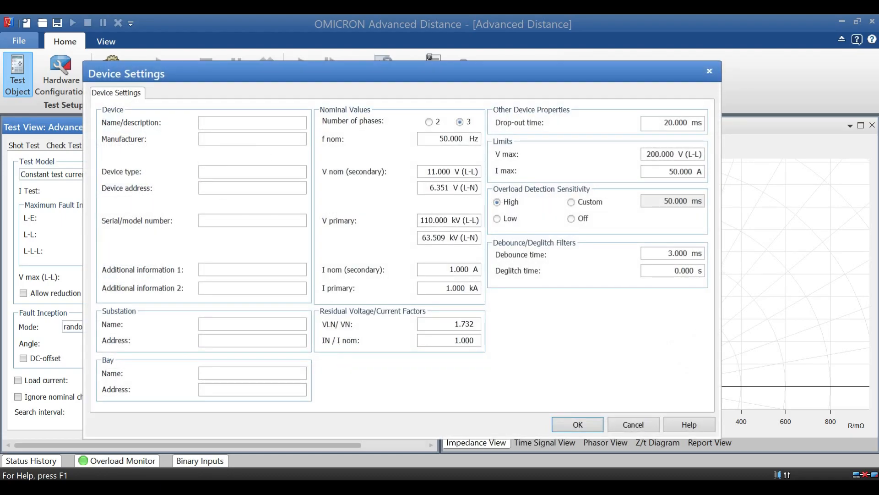
type("xxxxxx")
type("ABB")
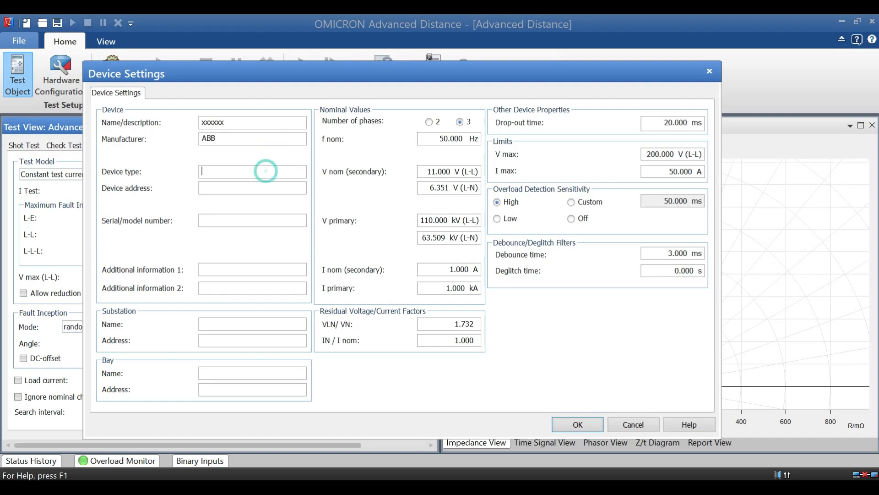
type("YYYY")
left_click(252, 287)
type("asdfg")
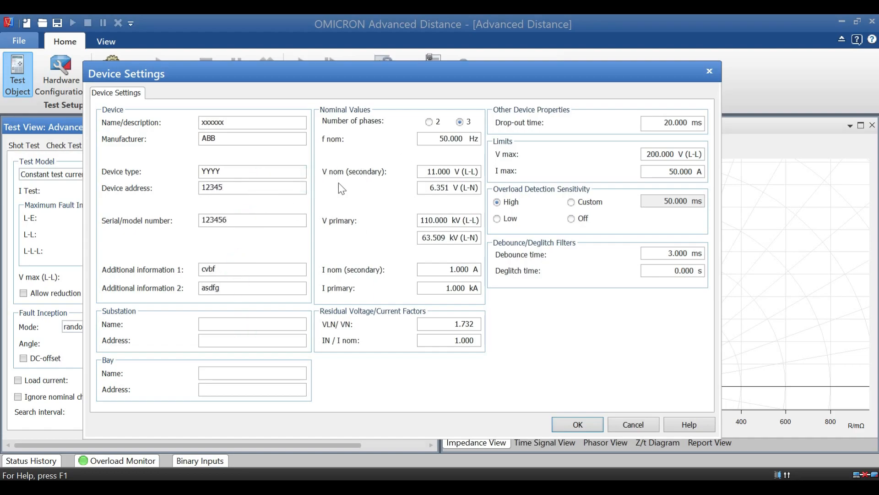
left_click(252, 287)
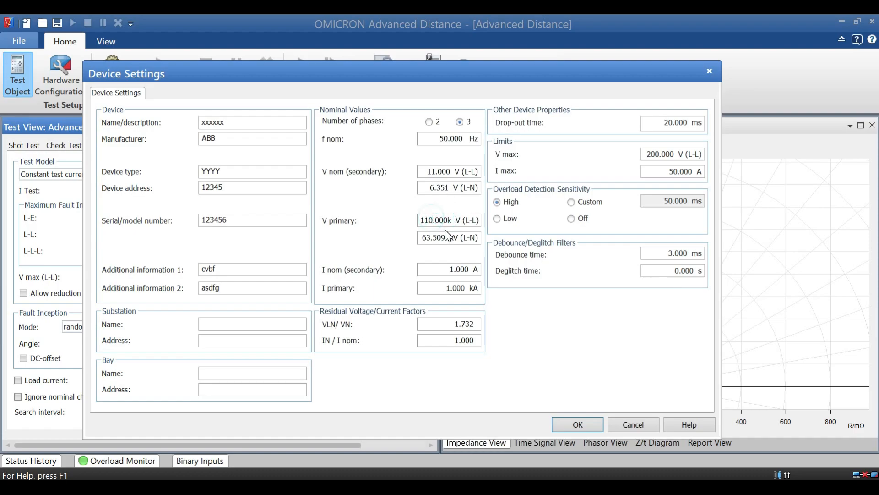
key("Backspace")
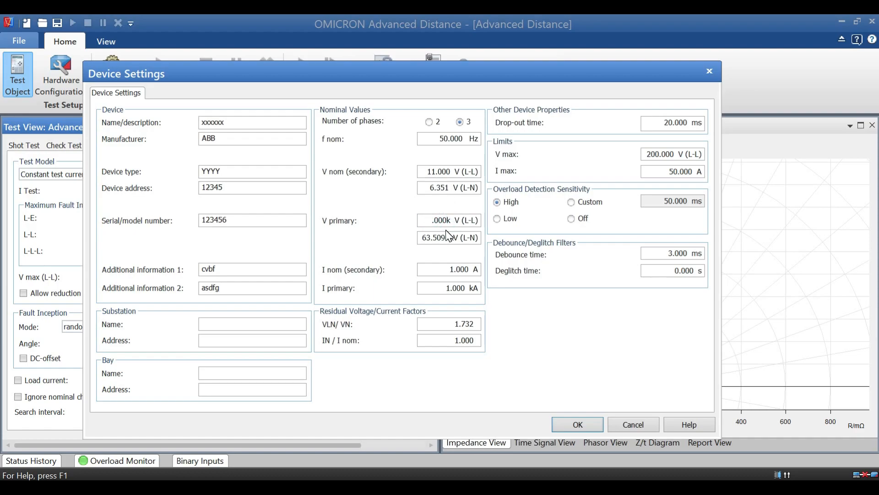
type("22.000")
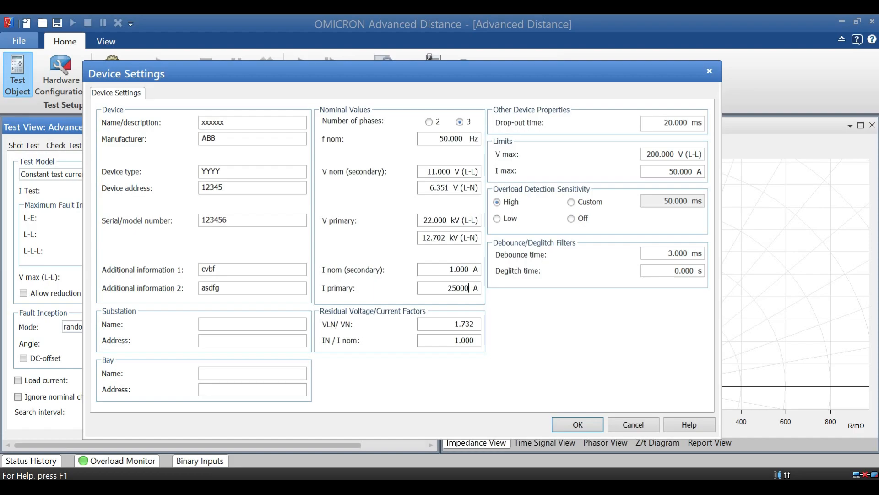
mouse_move(562, 297)
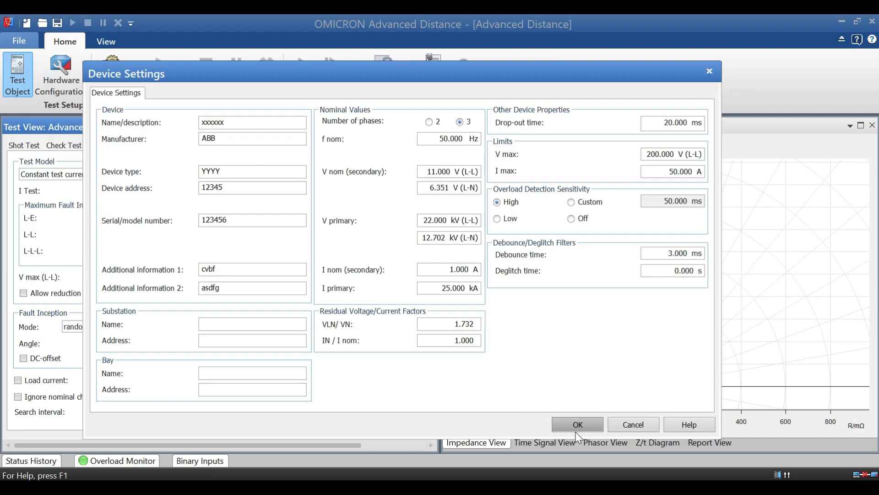
left_click(576, 424)
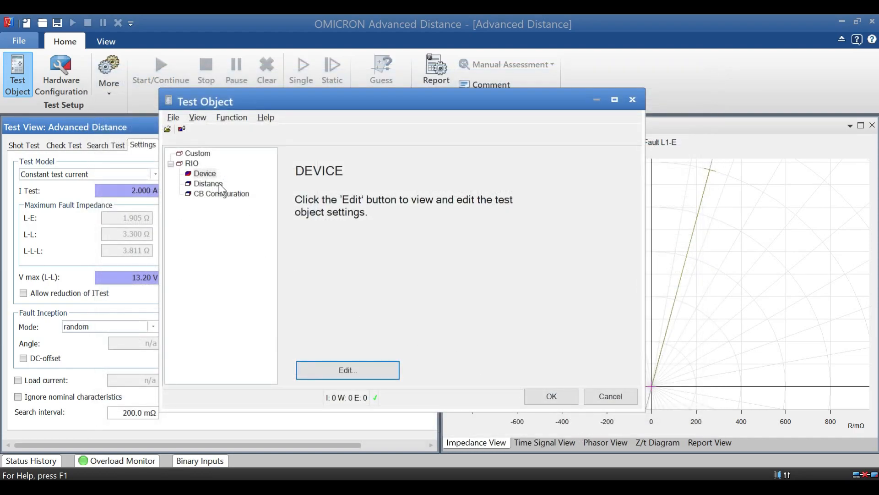
Open the distance protection parameters for editing and show the empty Zone Settings list
left_click(208, 183)
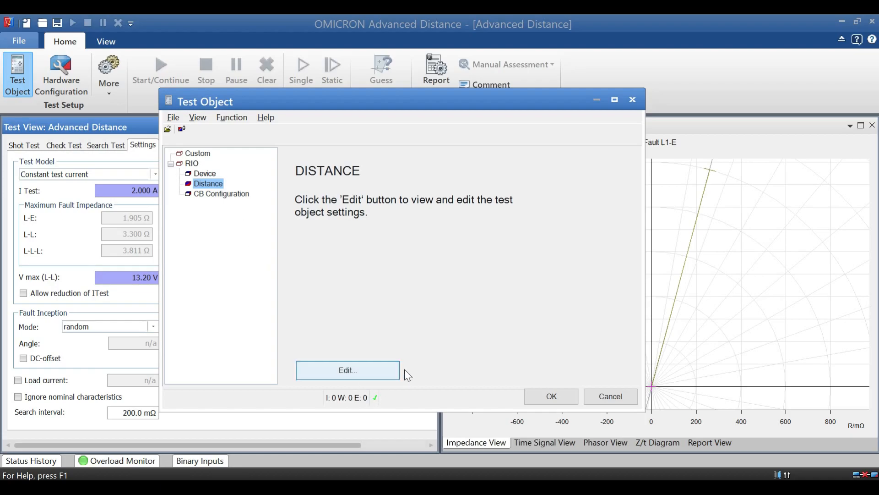
left_click(347, 369)
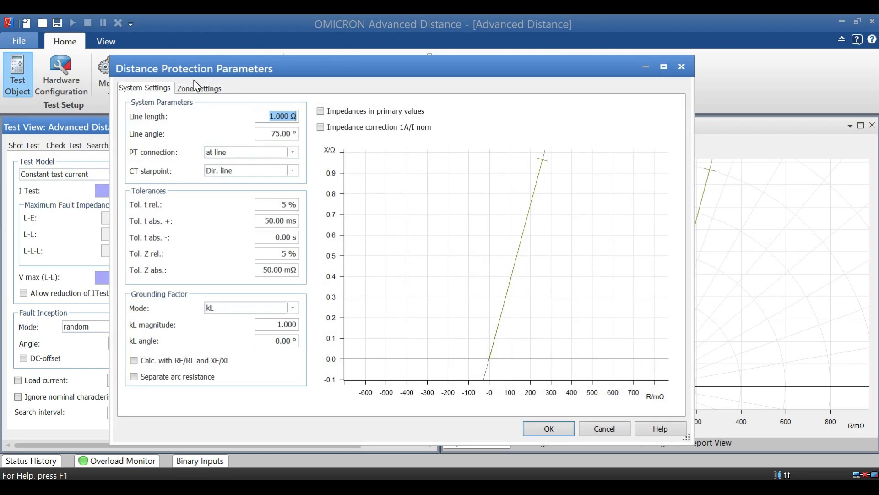
left_click(199, 88)
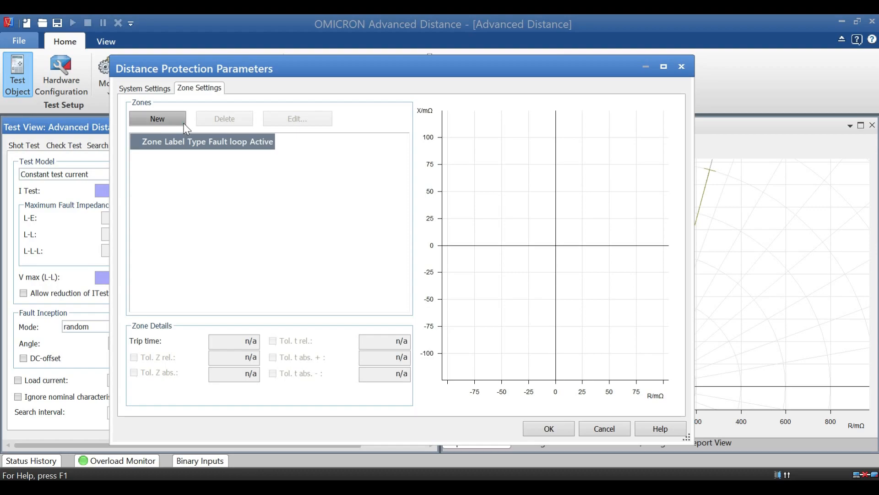
Add zone Z1 (All, tripping, active) and start editing its characteristic shape
left_click(157, 118)
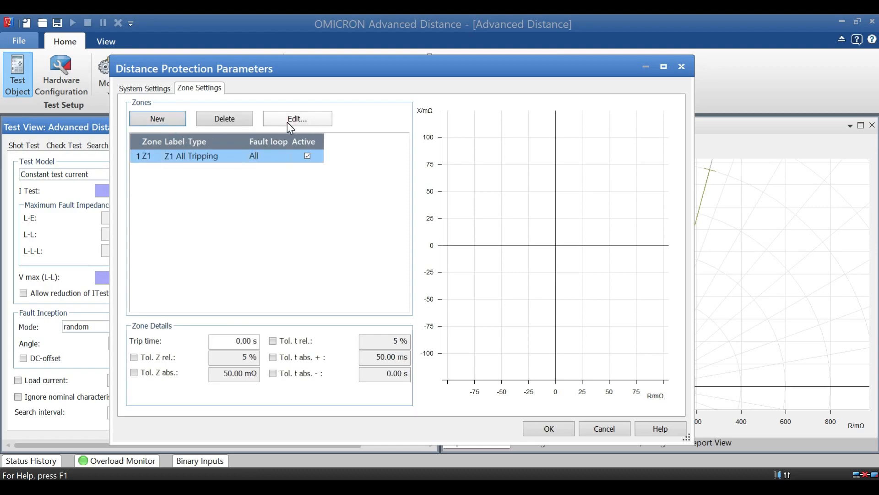
mouse_move(280, 137)
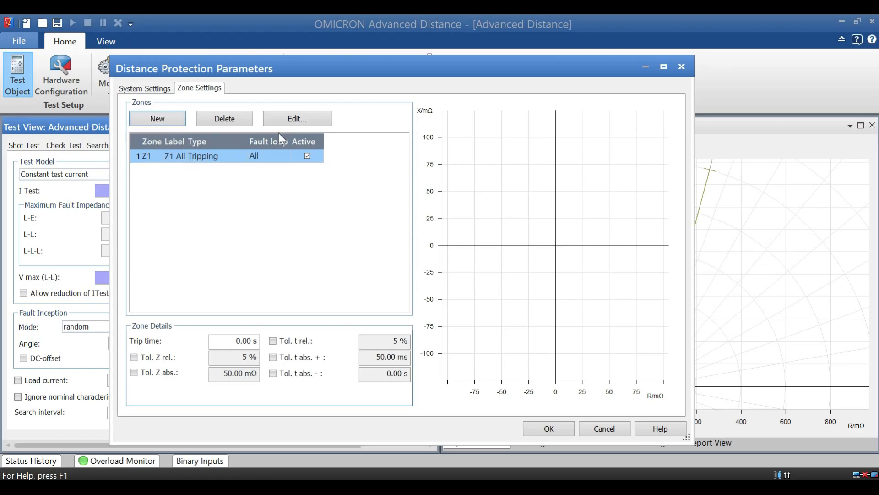
left_click(296, 119)
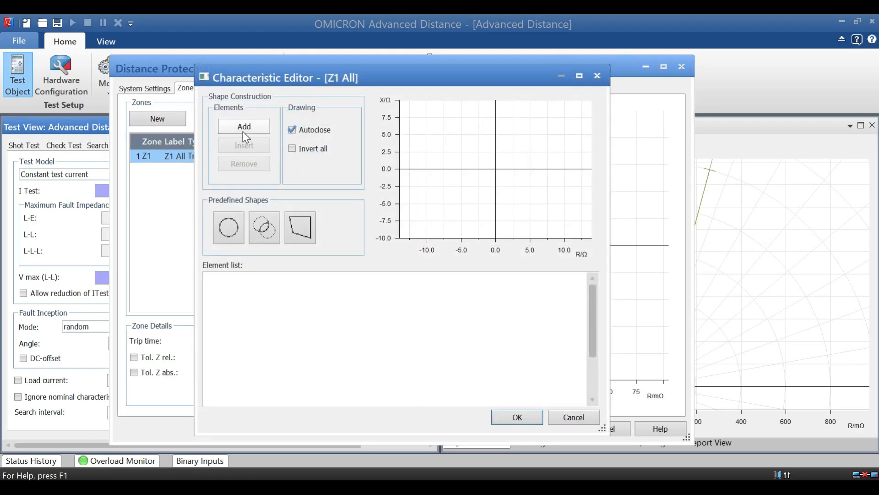
Give Z1 an Arc cartesian element centred at X −0.3 with its radius, and confirm the circle
left_click(244, 125)
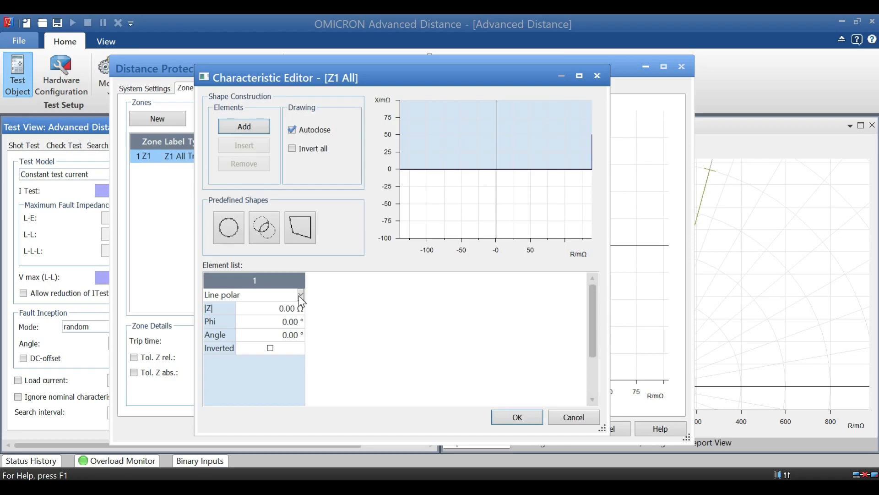
mouse_move(306, 300)
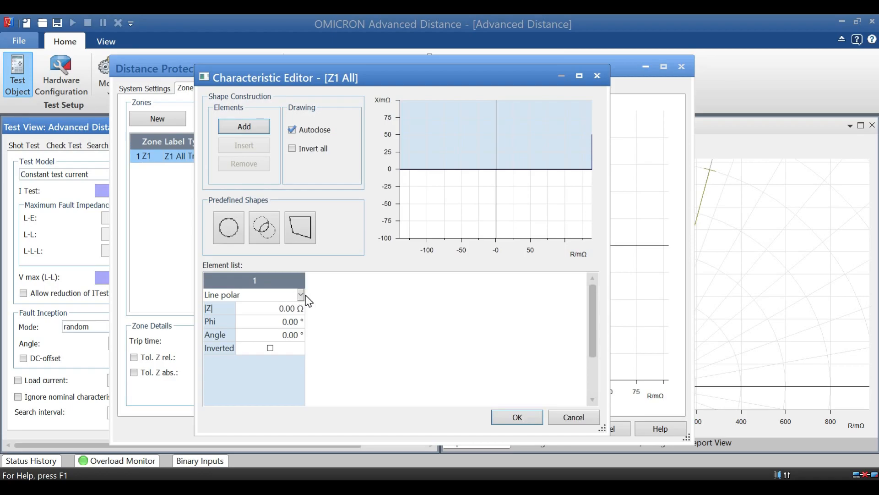
left_click(300, 294)
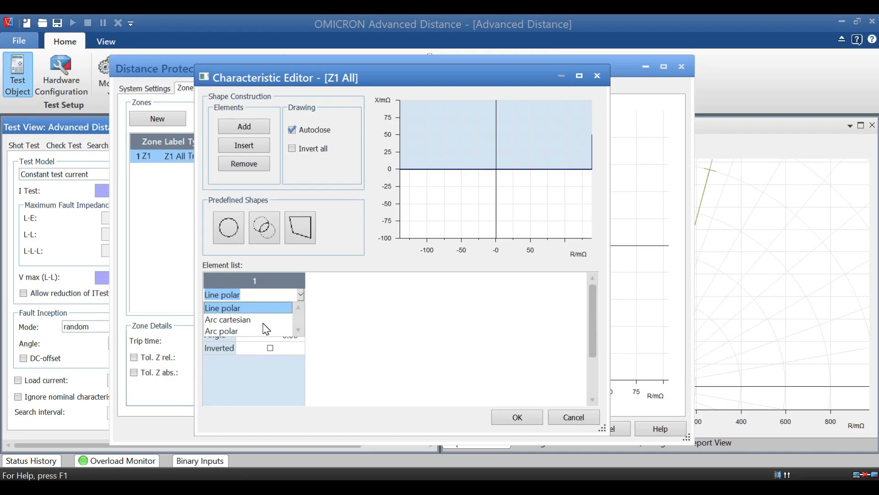
mouse_move(259, 328)
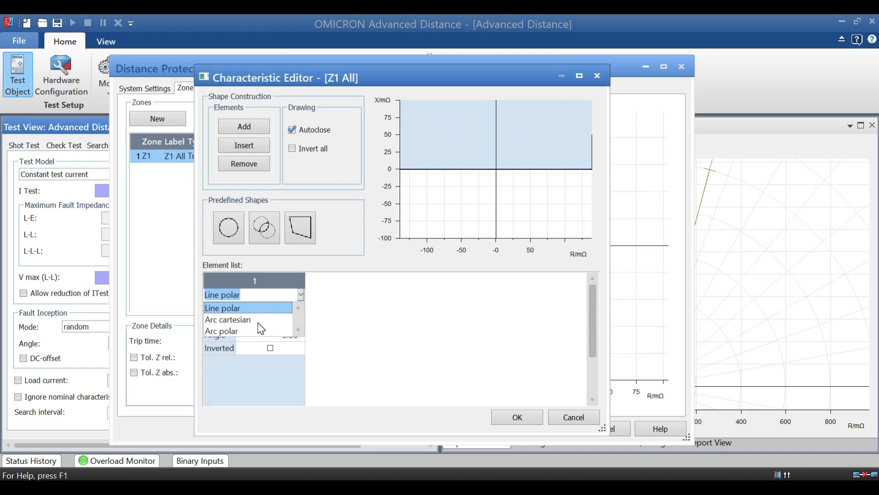
left_click(228, 319)
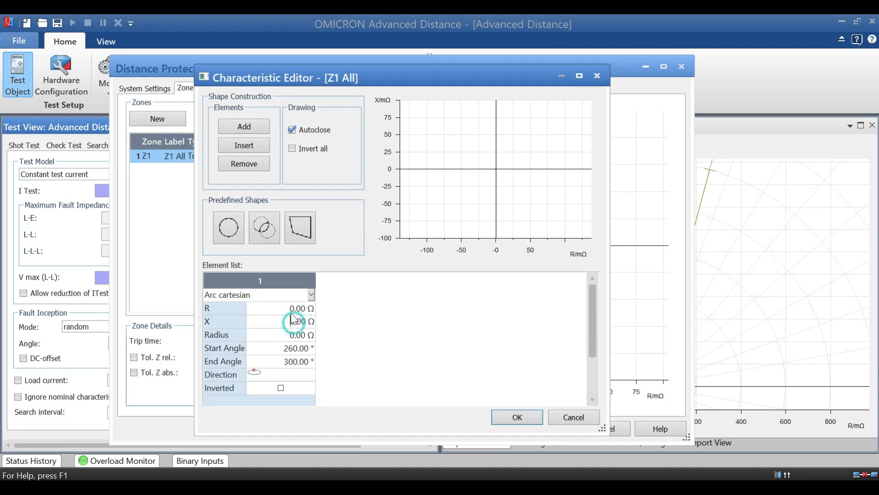
left_click(294, 320)
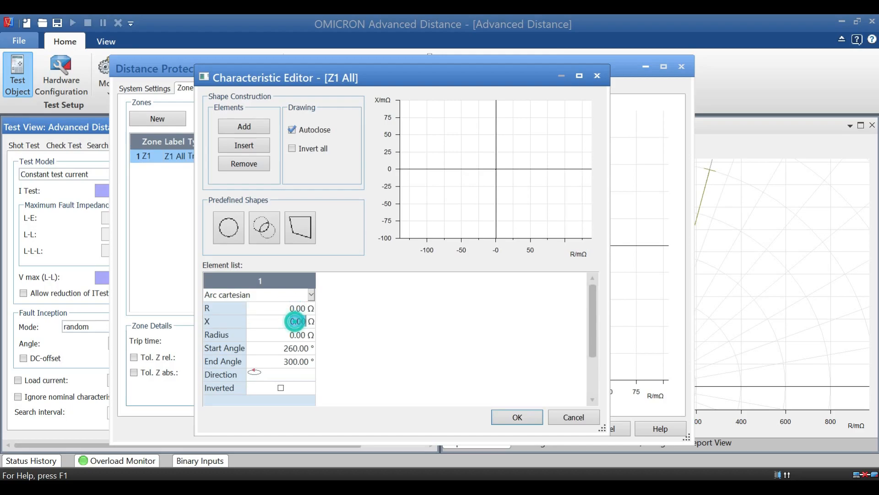
left_click(296, 320)
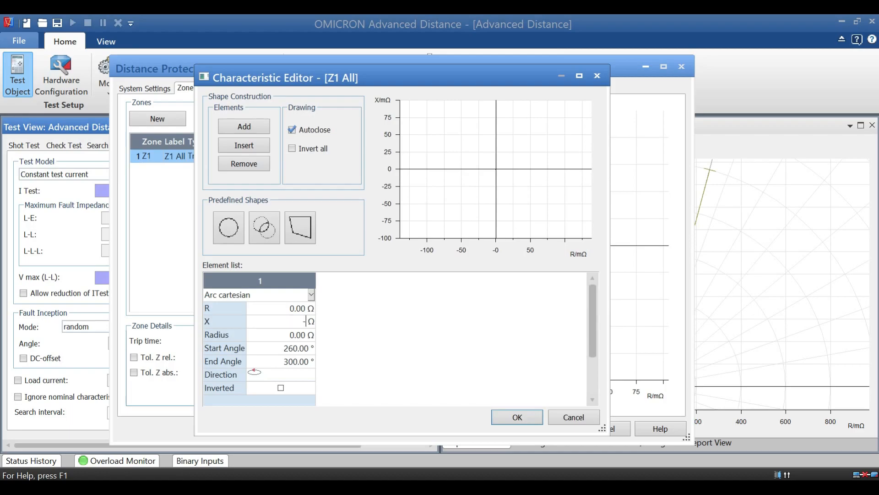
type("-0.3")
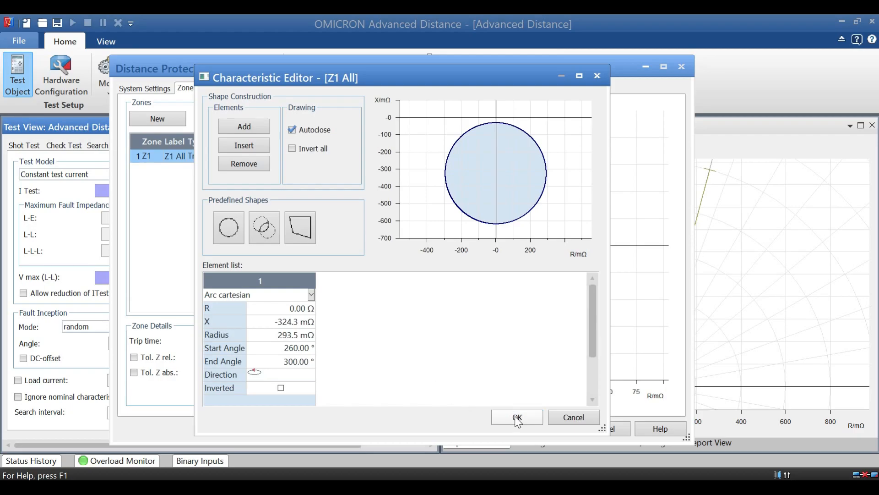
left_click(516, 418)
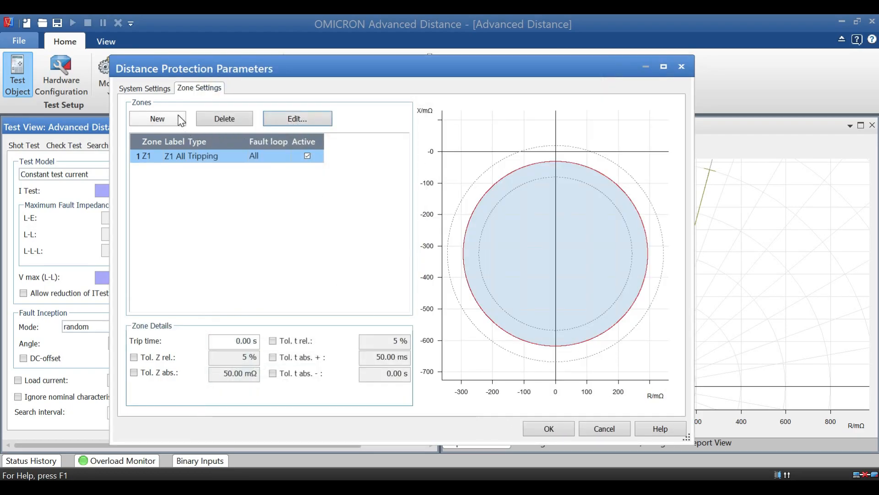
Add a second zone Z2 and start editing its characteristic
left_click(156, 118)
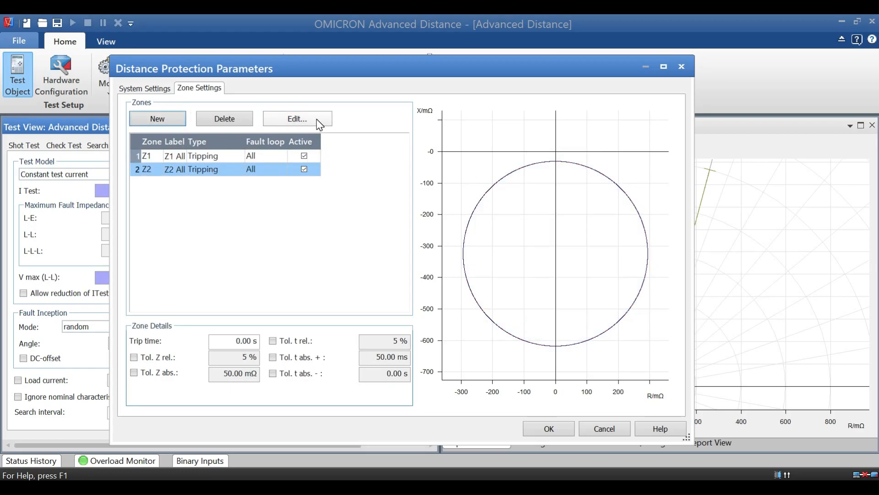
left_click(297, 118)
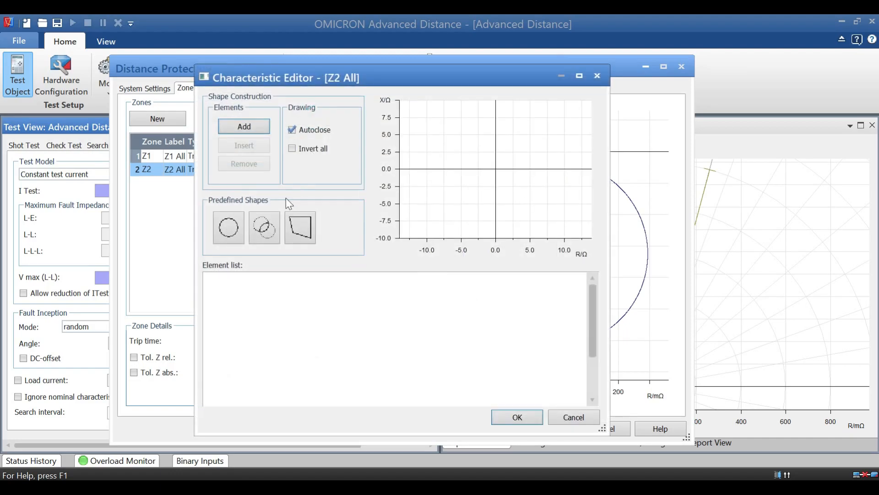
Give Z2 an Arc cartesian element with X −0.594 and radius 0.563, and confirm the circle
left_click(244, 125)
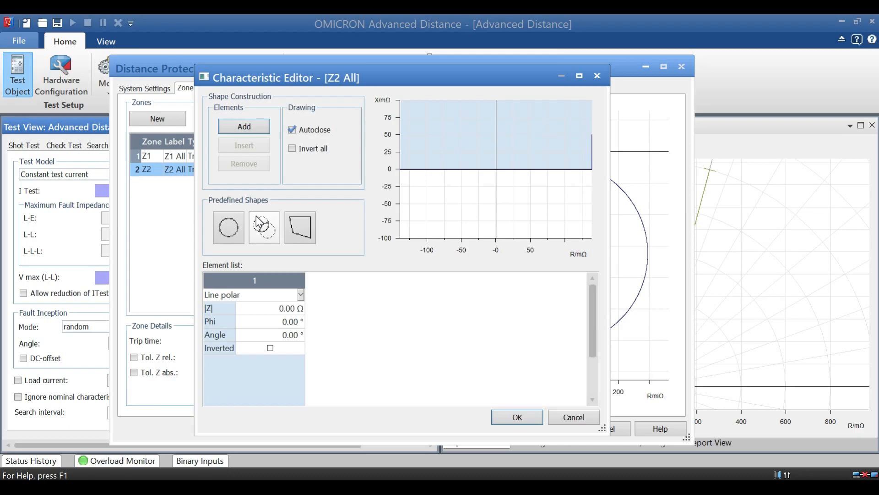
mouse_move(298, 301)
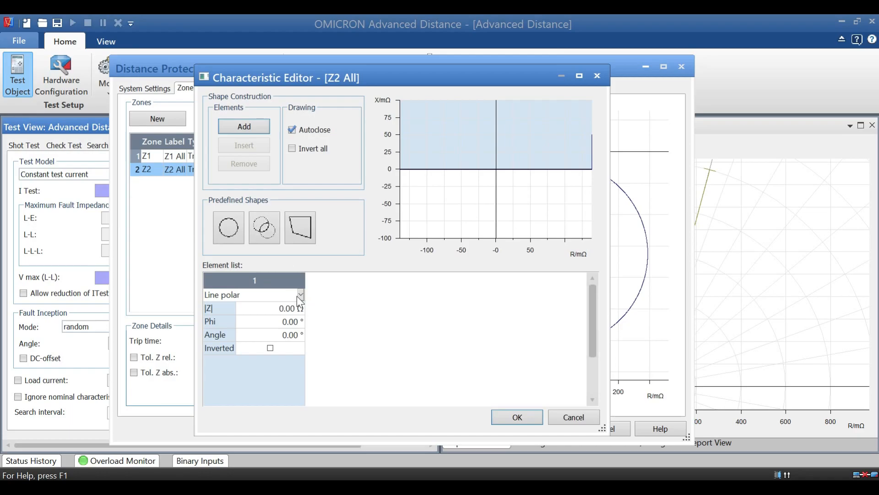
left_click(300, 294)
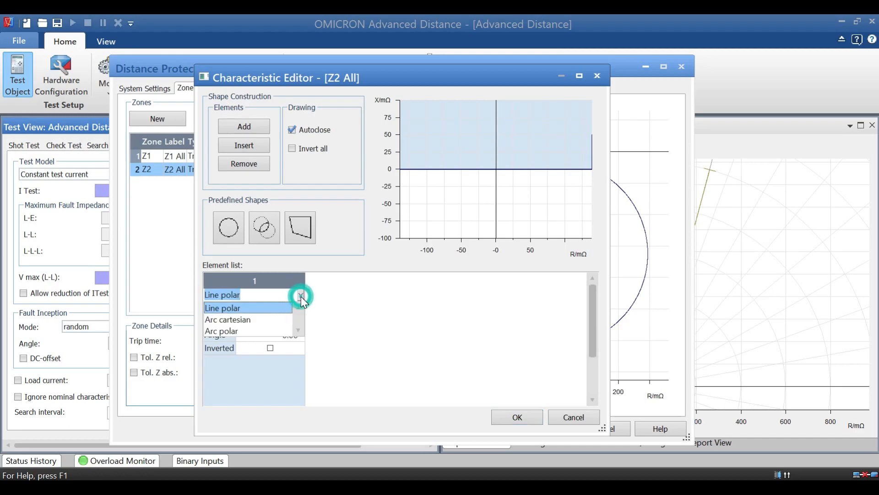
left_click(228, 319)
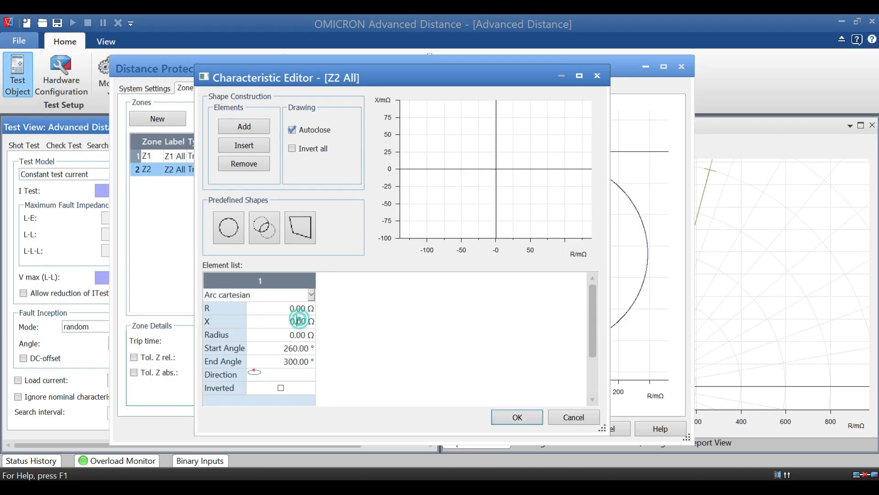
left_click(297, 320)
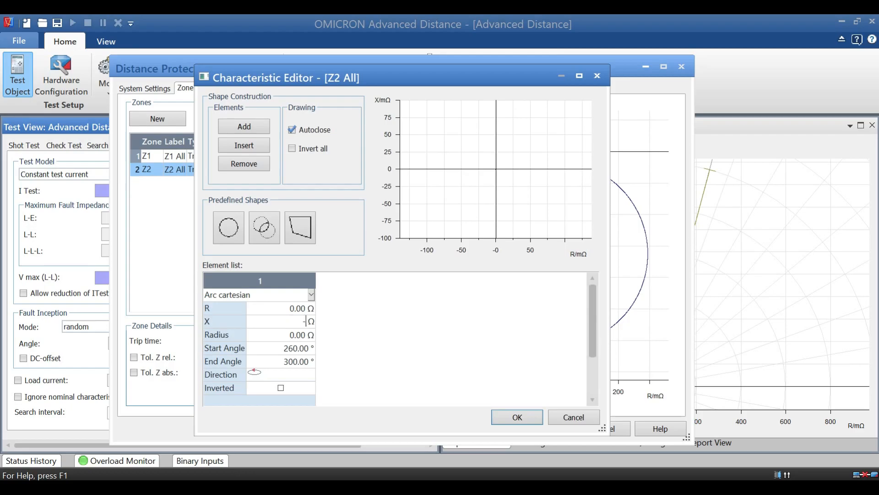
type("-0.")
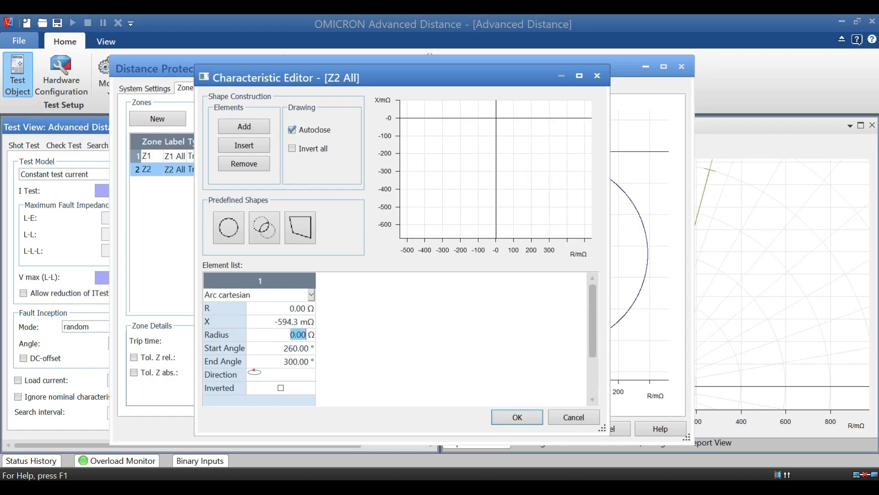
mouse_move(306, 331)
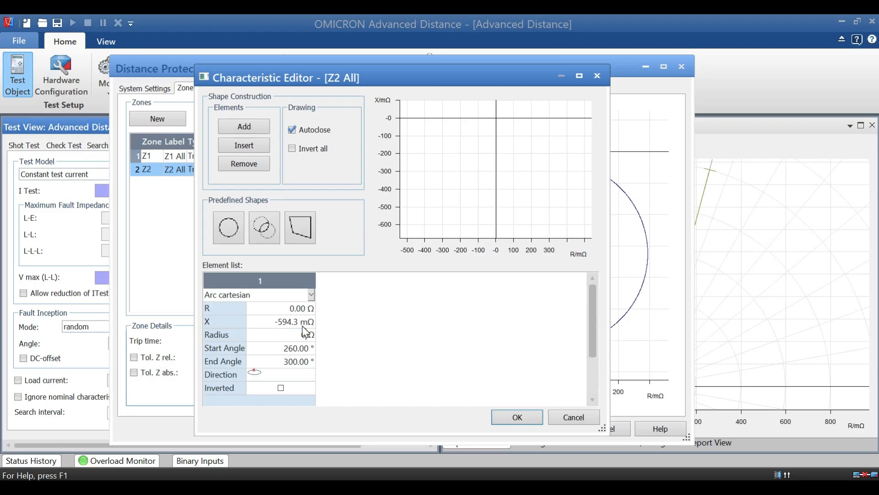
type("0.5")
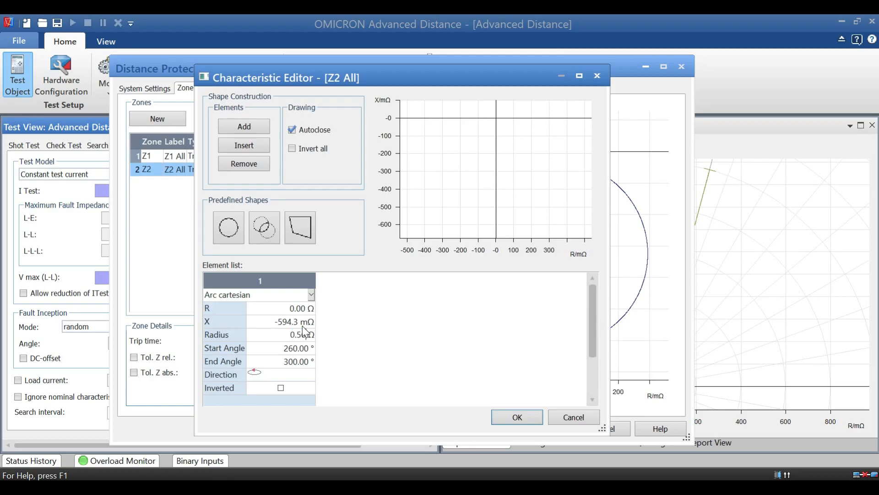
type("0.563")
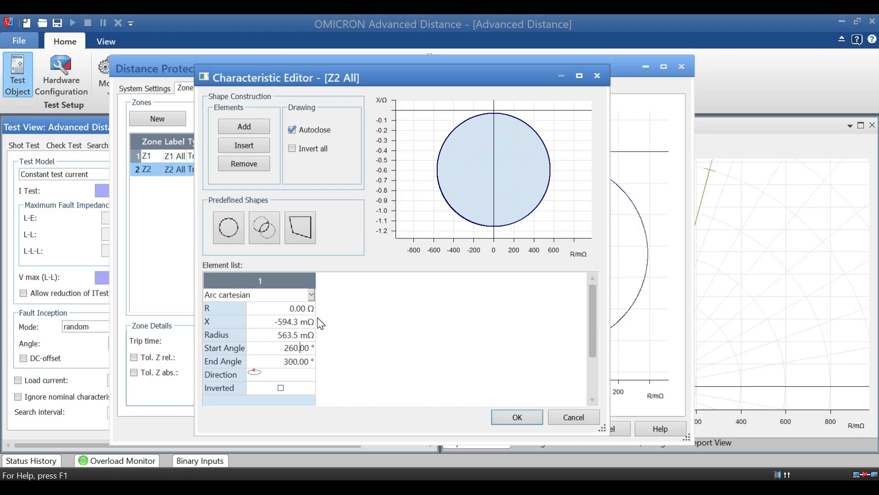
mouse_move(267, 343)
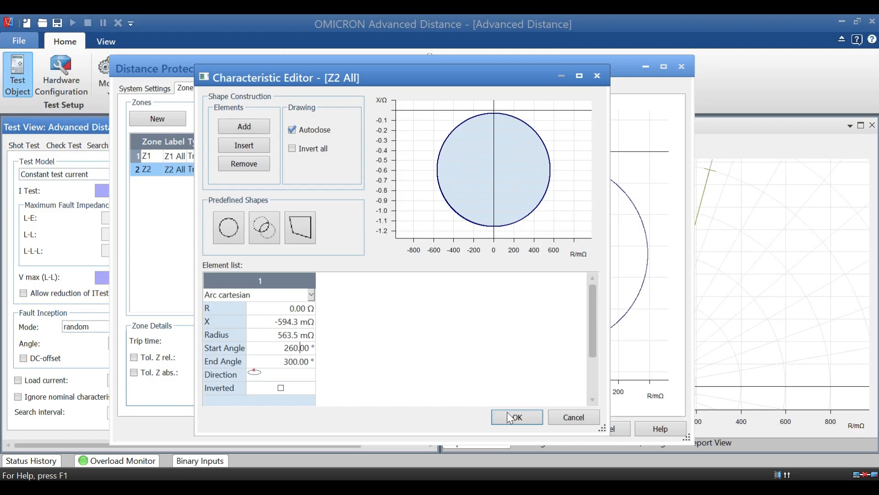
left_click(516, 417)
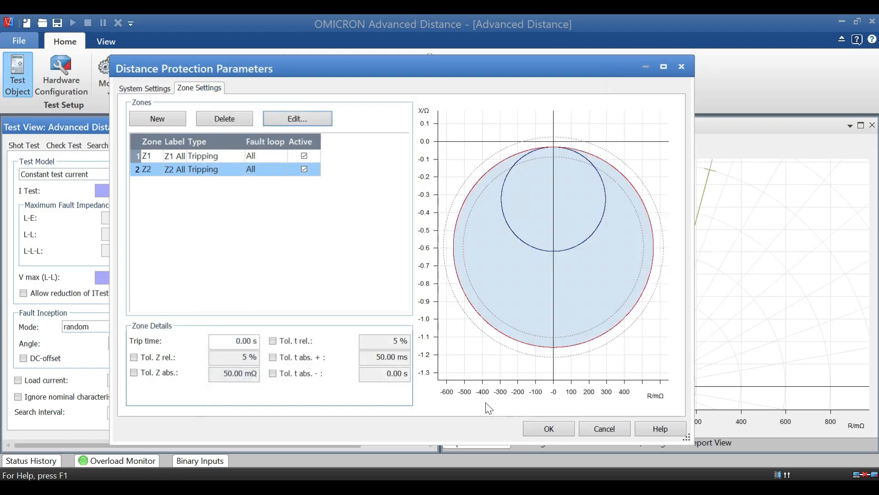
Set trip time 0.1 s for zone Z1 and 0.5 s for zone Z2
left_click(168, 156)
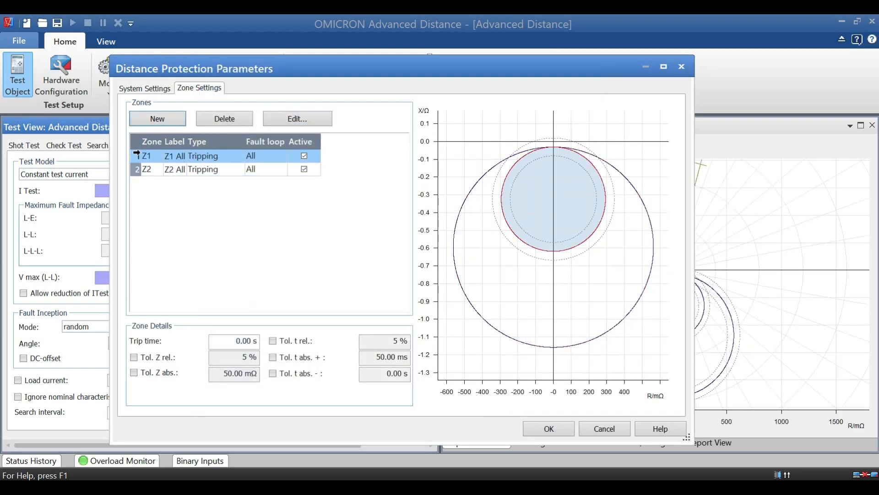
left_click(147, 155)
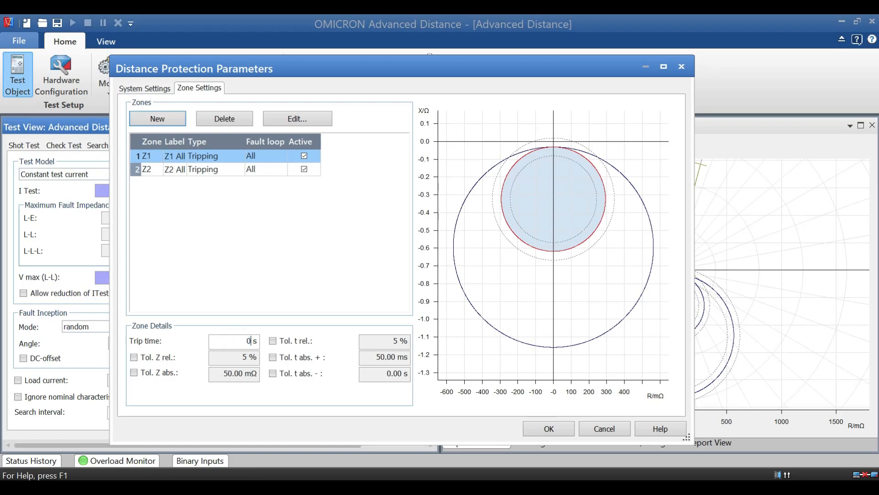
type("0.1")
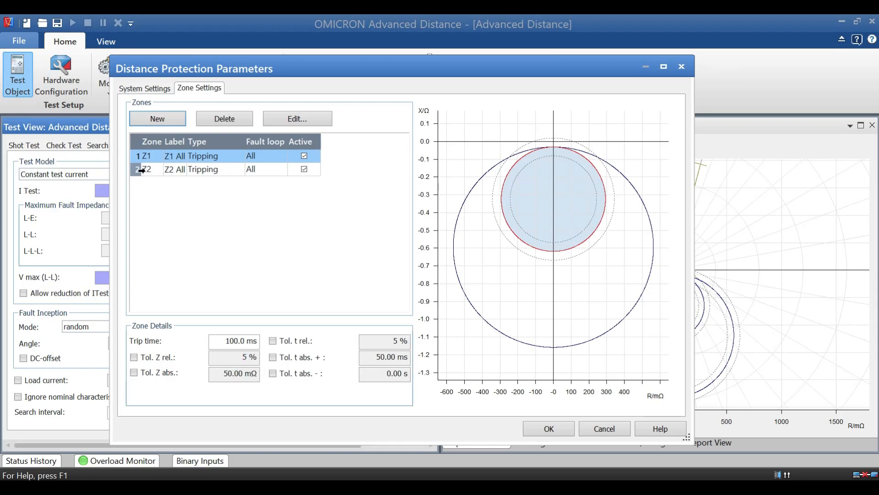
left_click(145, 169)
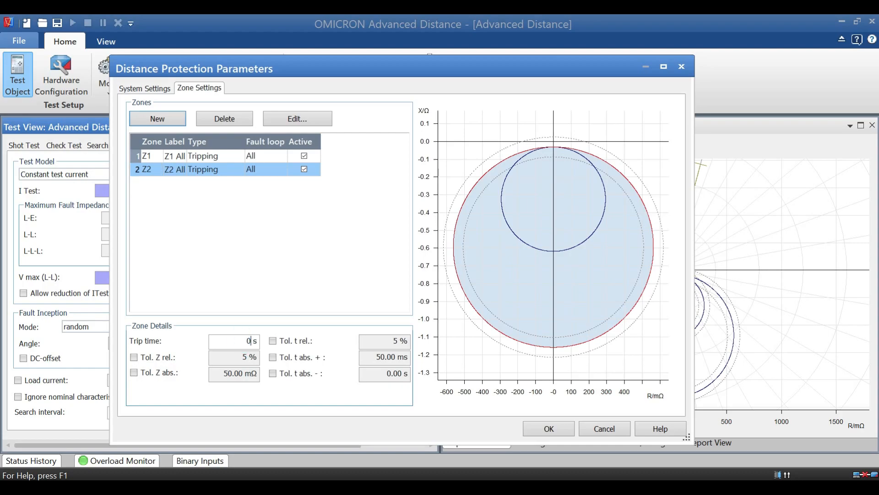
type("0.5")
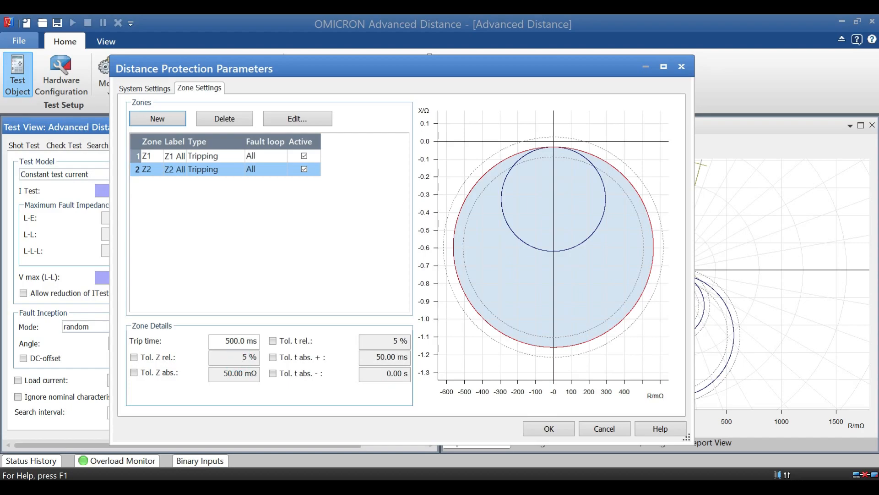
left_click(240, 357)
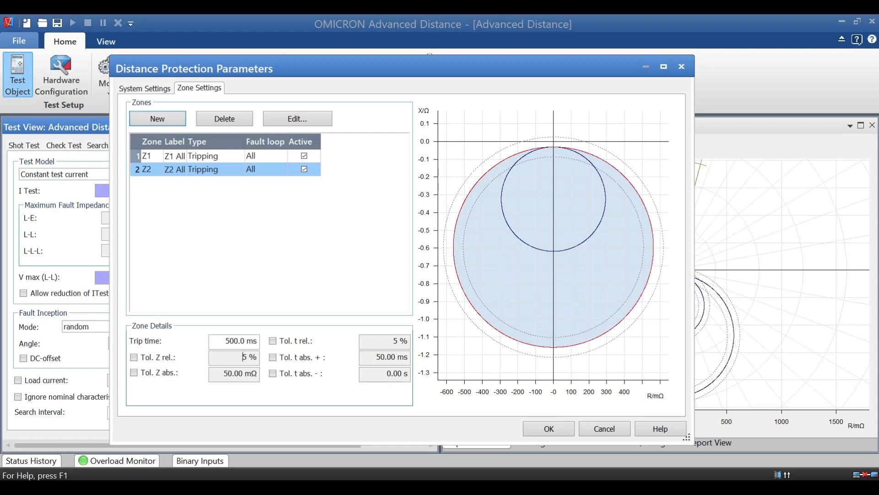
Review Z1's trip time and the System Settings, then accept the distance parameters
left_click(146, 156)
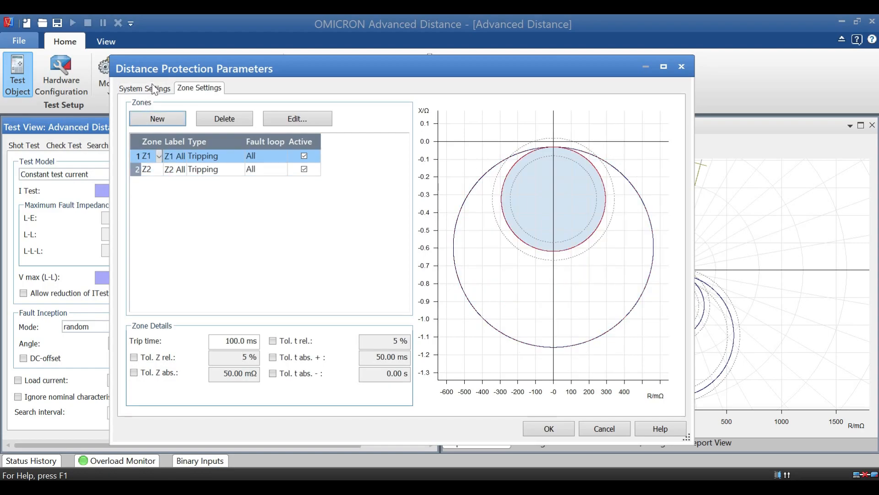
left_click(145, 88)
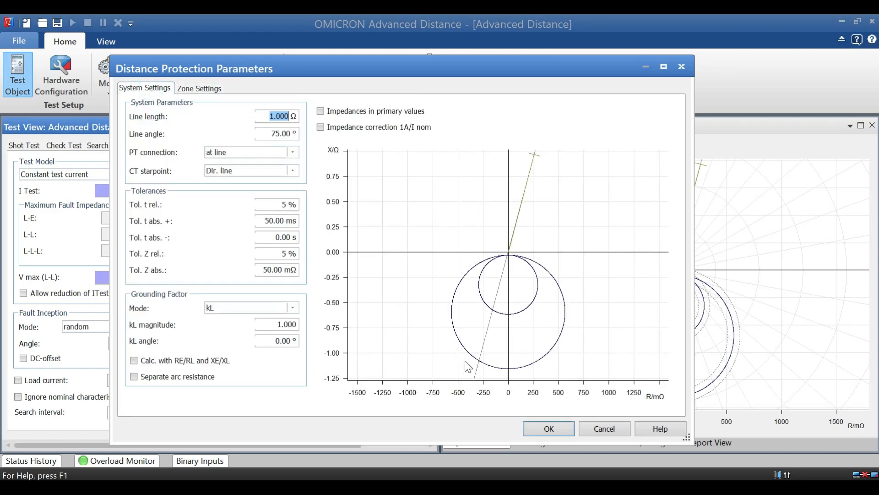
left_click(548, 427)
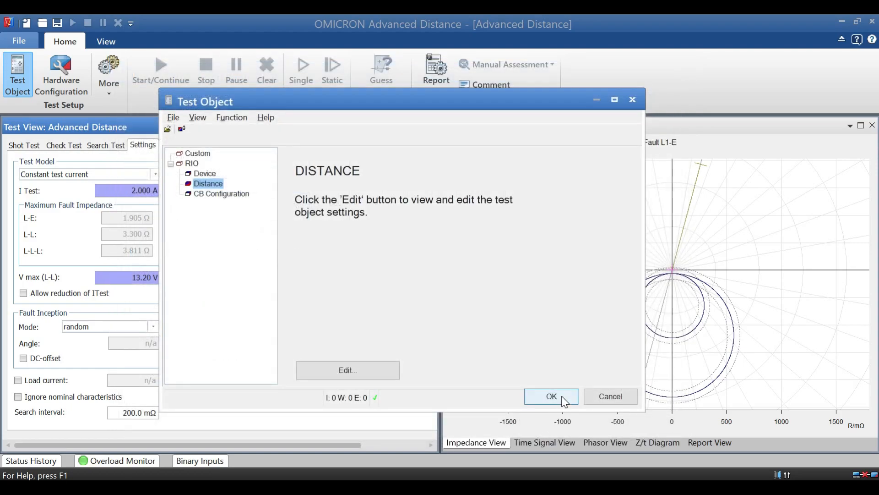
Close the Test Object dialog, keeping the changes, and return to the empty check test setup
left_click(551, 396)
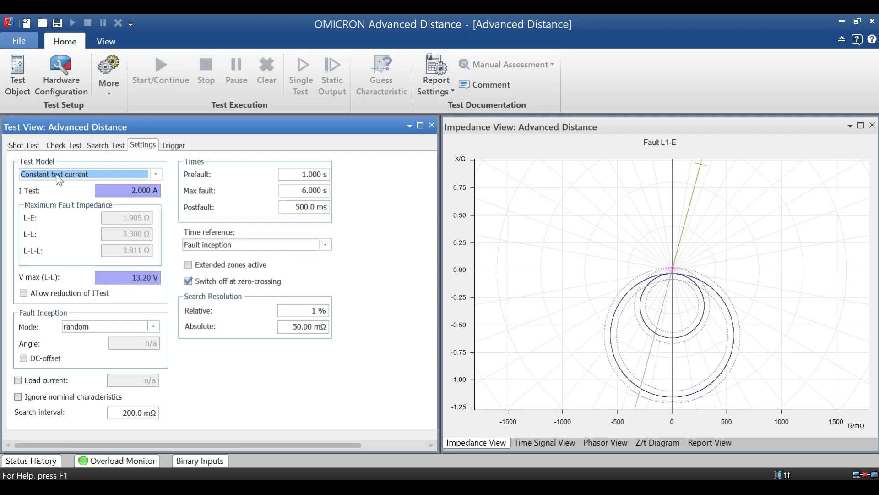
left_click(63, 144)
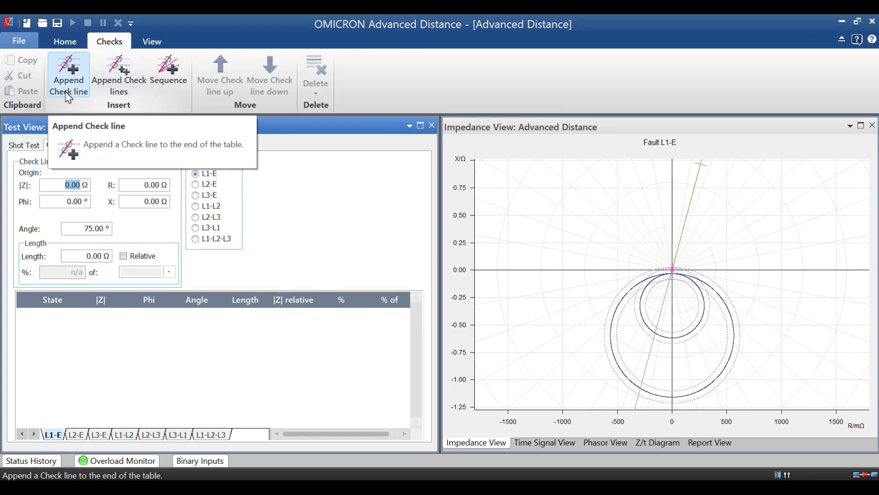
Append a check line, then delete all check lines for every fault type
left_click(68, 73)
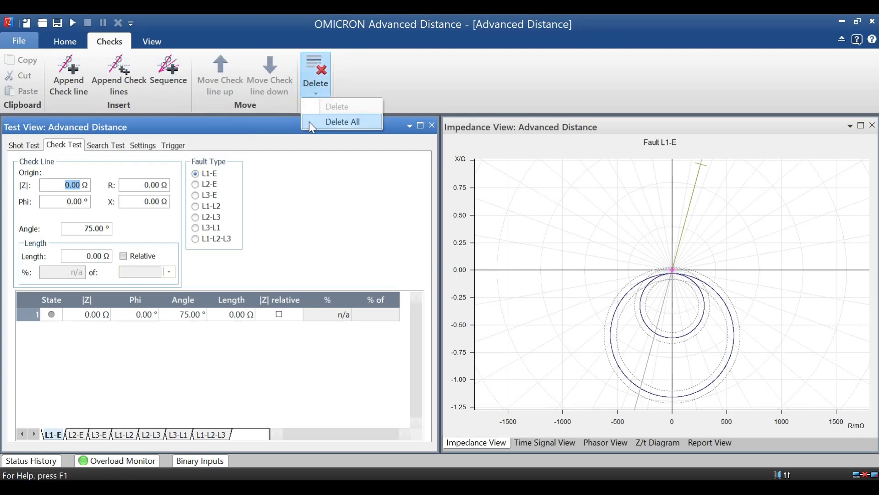
left_click(342, 122)
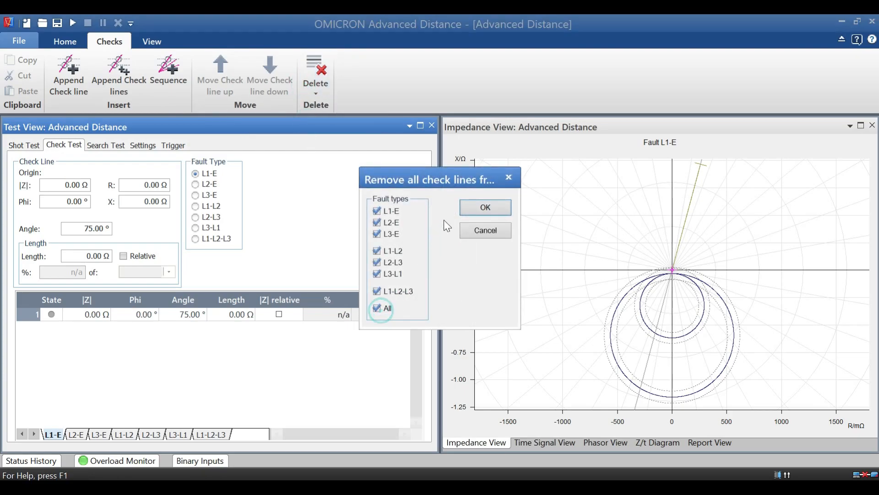
left_click(484, 207)
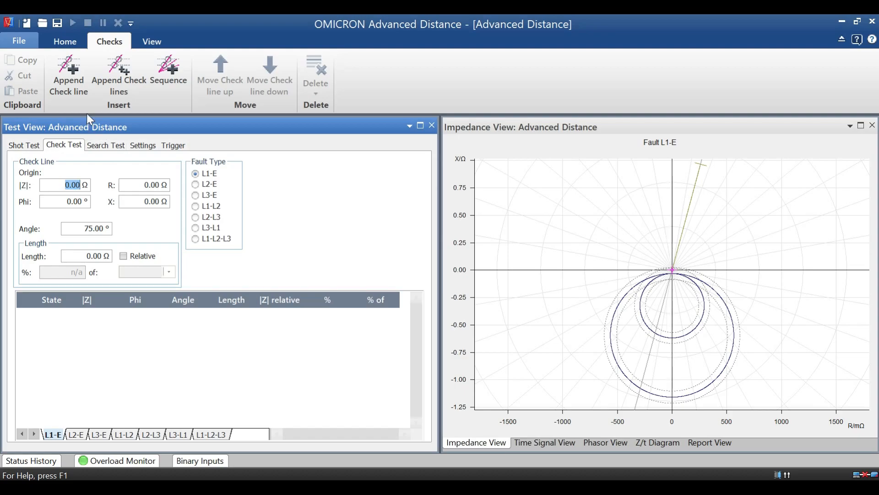
mouse_move(746, 314)
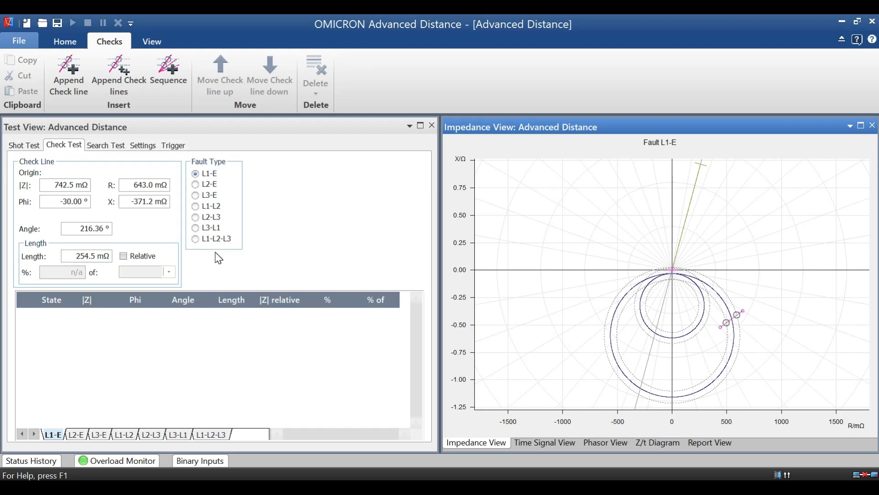
Add two L1-E check lines across the characteristic and one for L2-E
left_click(68, 74)
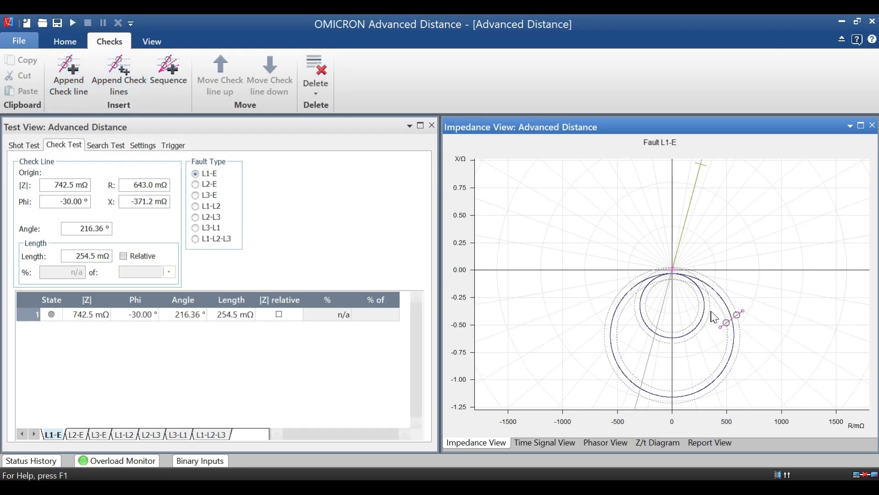
mouse_move(704, 316)
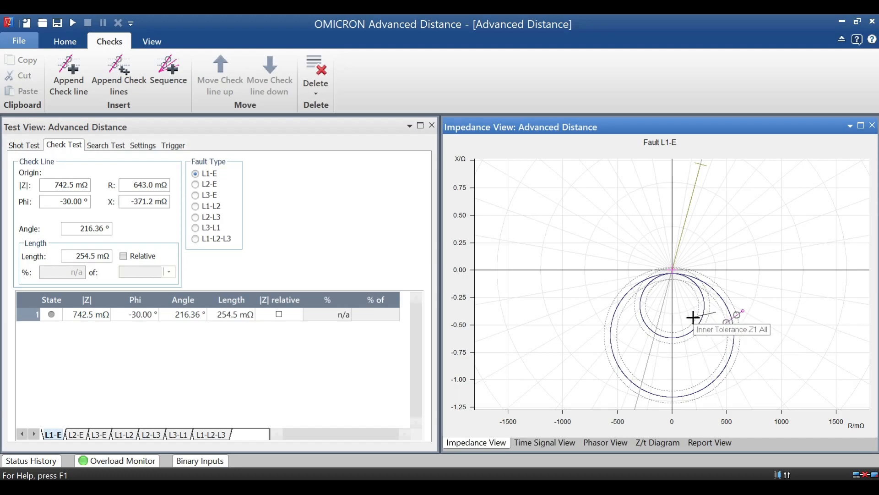
left_click(69, 73)
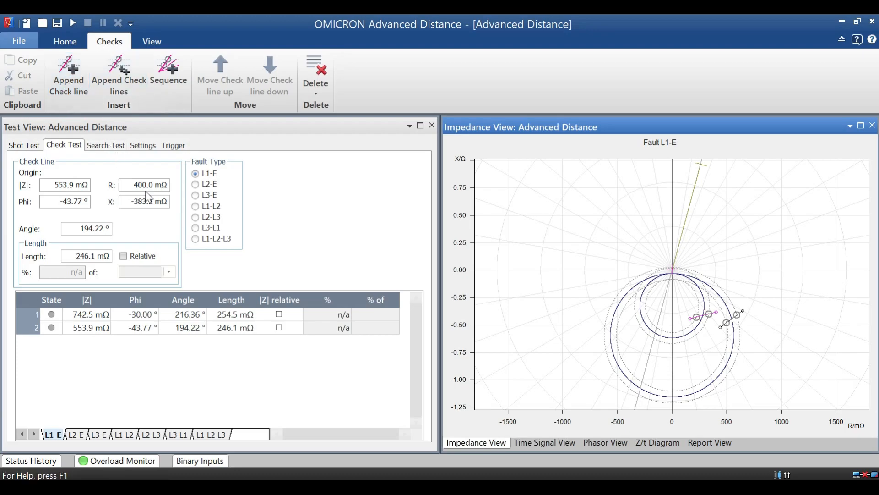
left_click(196, 184)
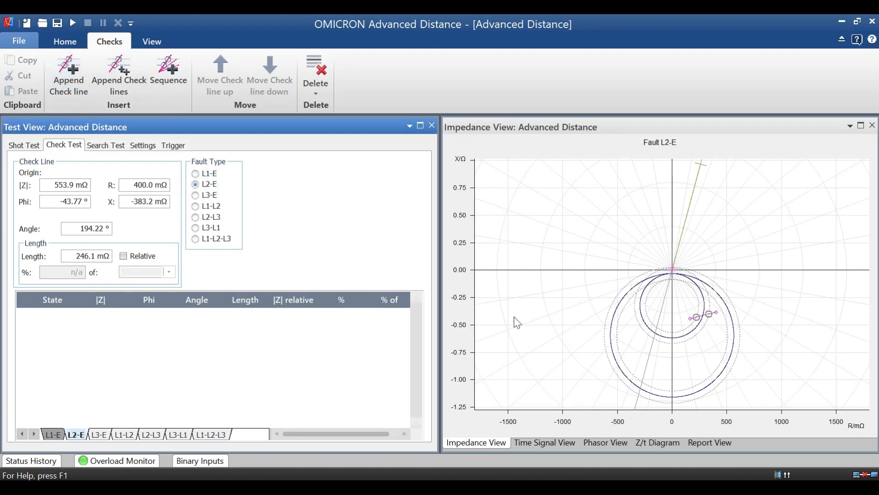
left_click_drag(700, 314, 723, 315)
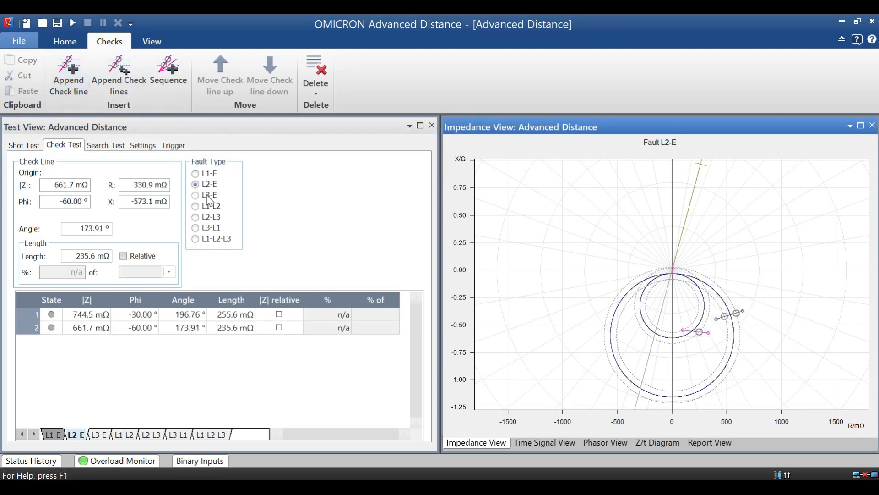
Add check lines for L1-L2 and L1-L2-L3, return to L1-E and bring up the test execution commands
left_click(98, 434)
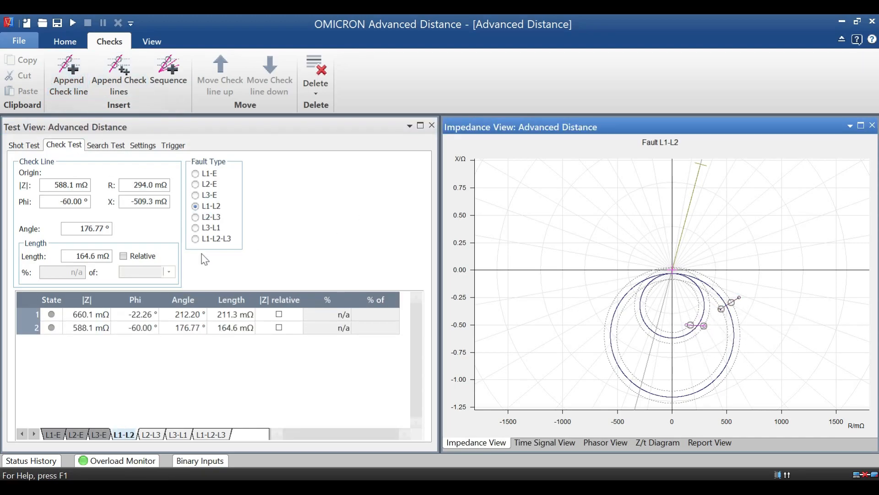
left_click(149, 434)
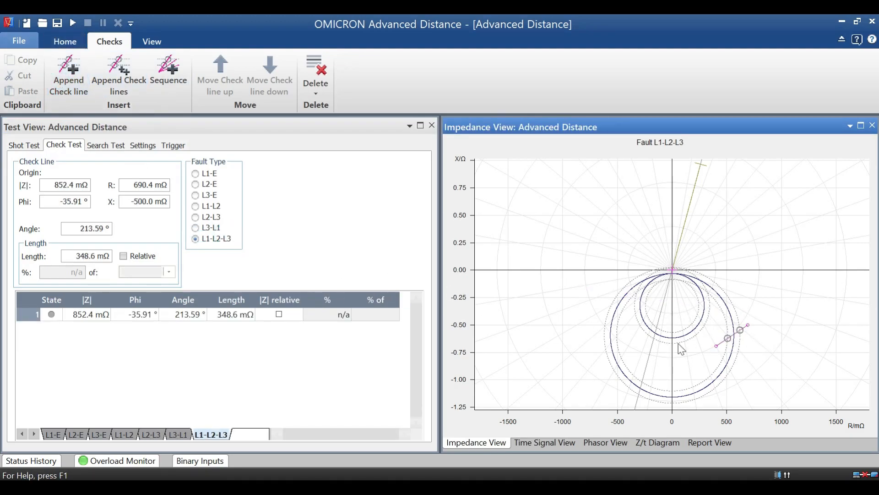
left_click(195, 173)
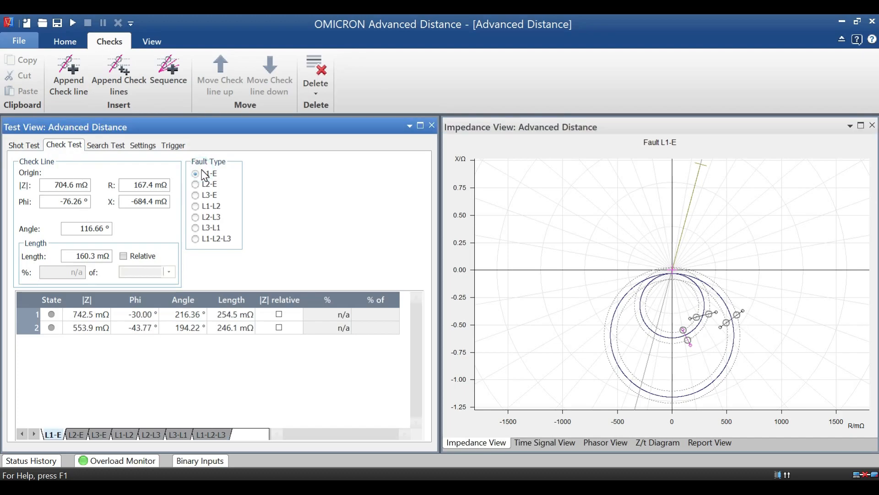
left_click(196, 173)
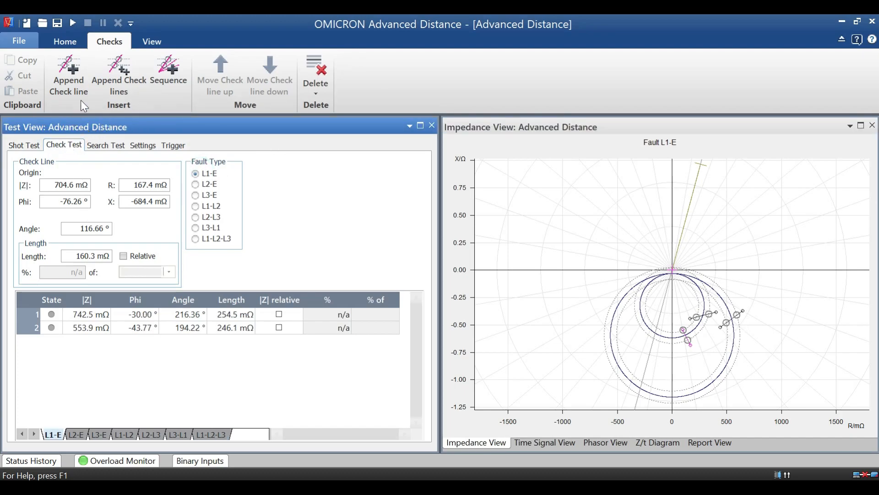
left_click(64, 41)
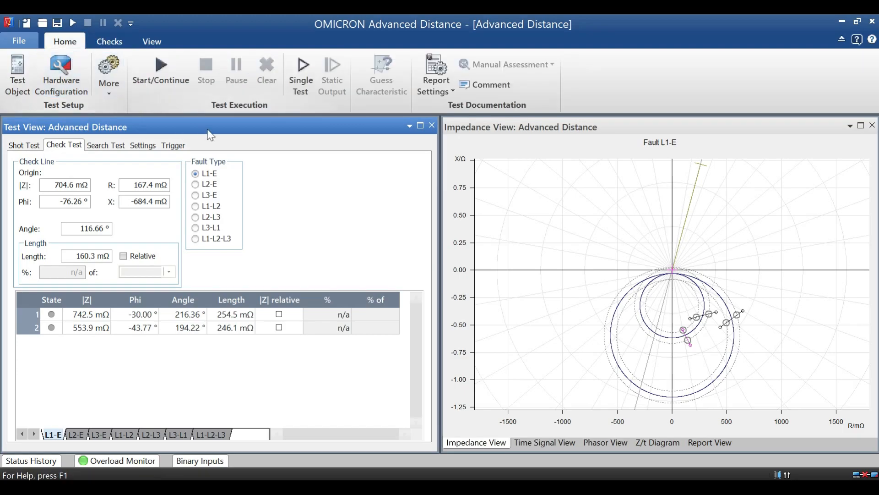
mouse_move(160, 73)
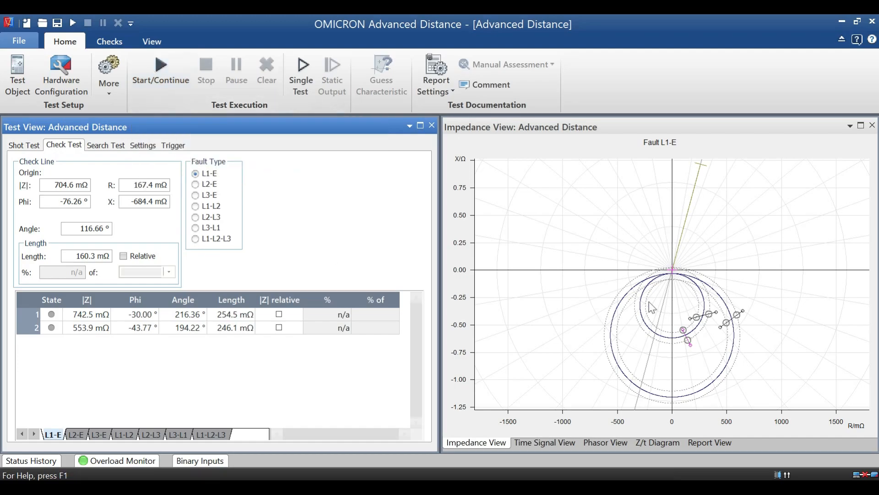
Start the check test from the Home ribbon and let it run through all fault types to completion
left_click(160, 73)
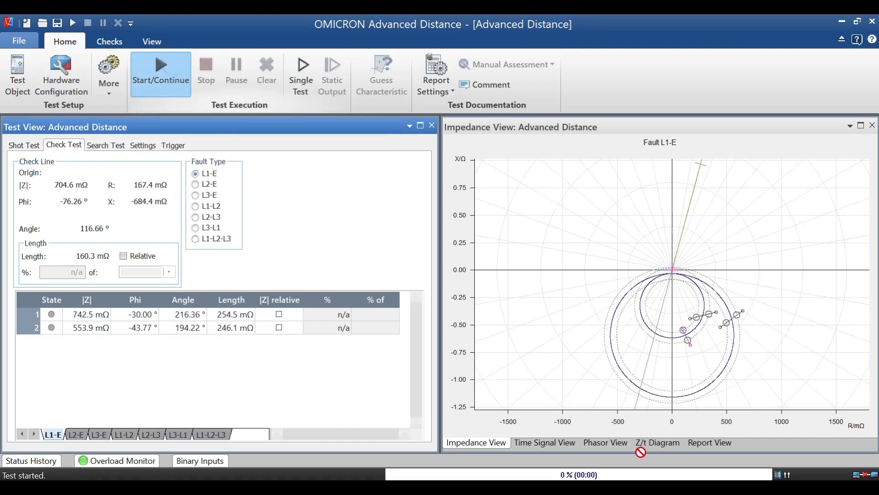
left_click(160, 73)
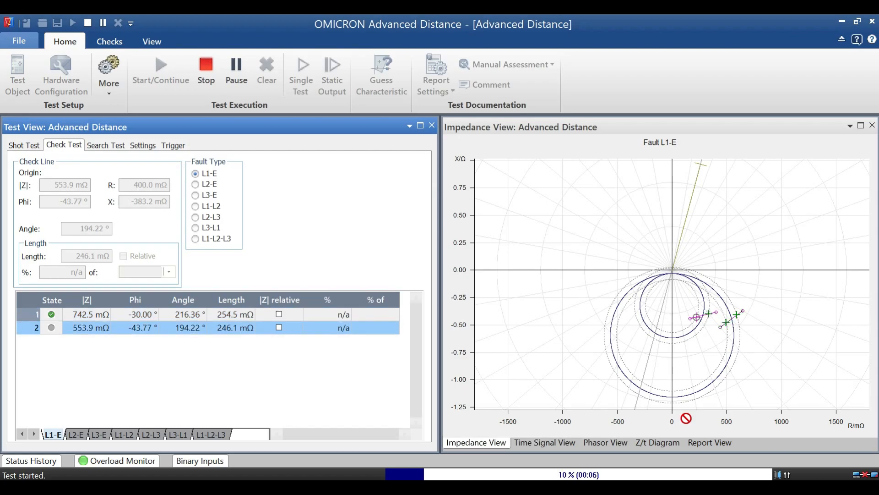
left_click(76, 433)
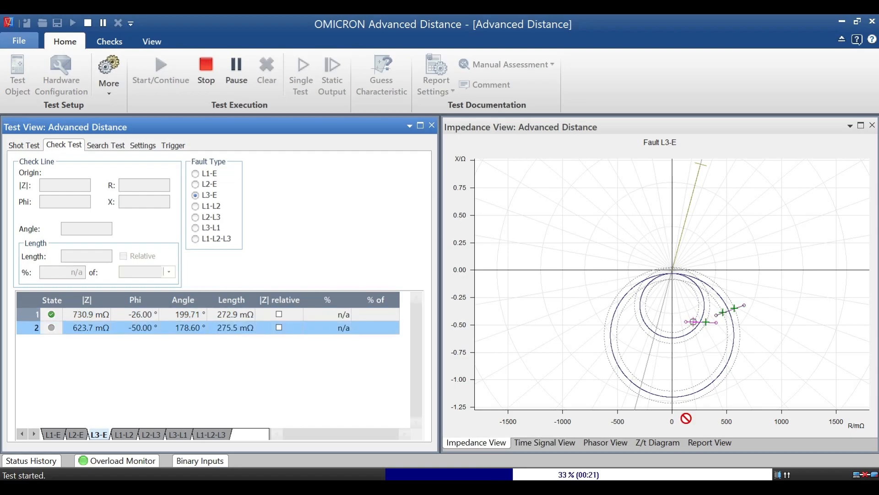
left_click(196, 206)
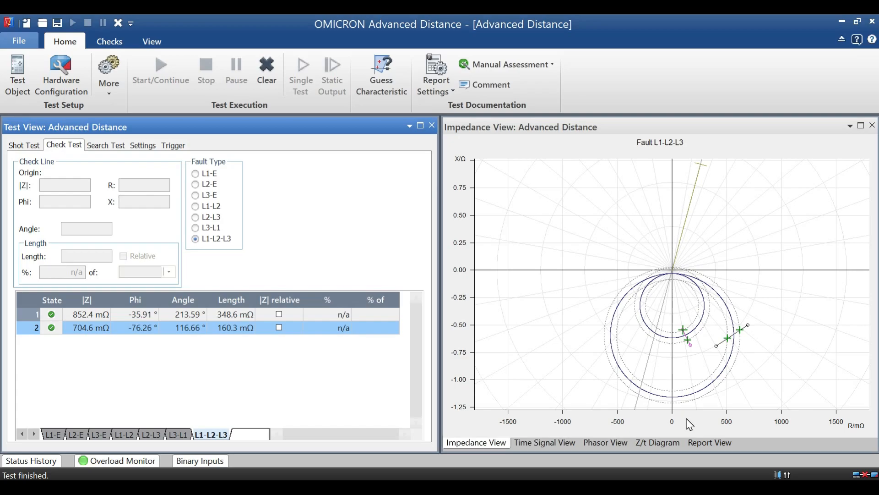
mouse_move(569, 384)
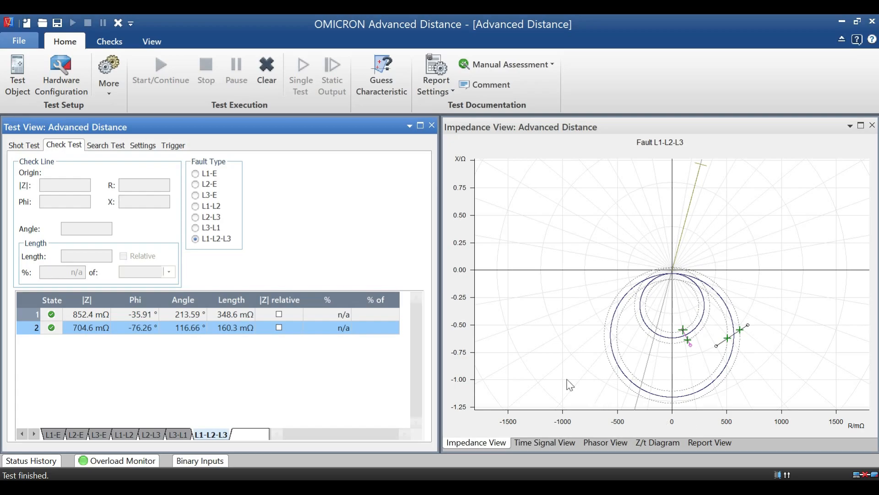
left_click(151, 42)
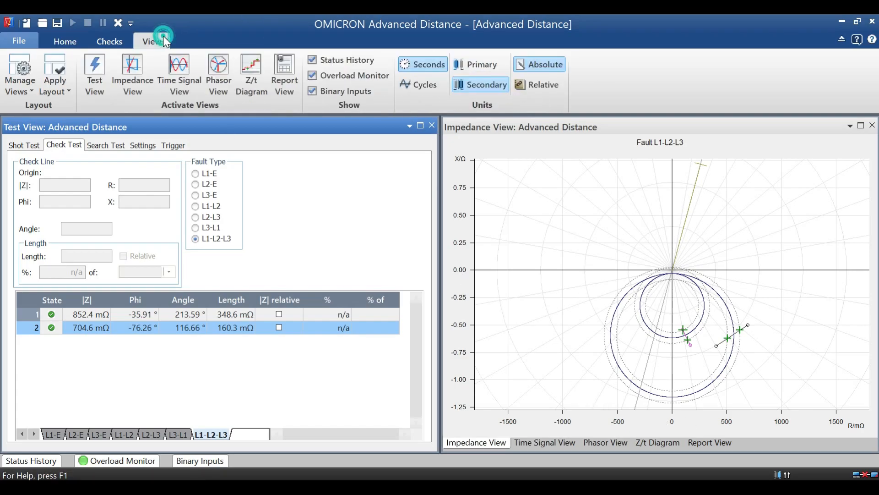
left_click(151, 42)
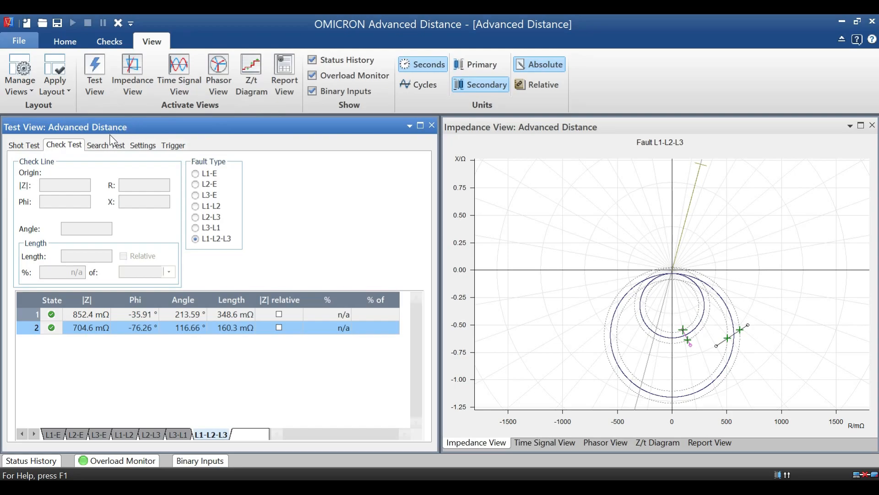
left_click(284, 74)
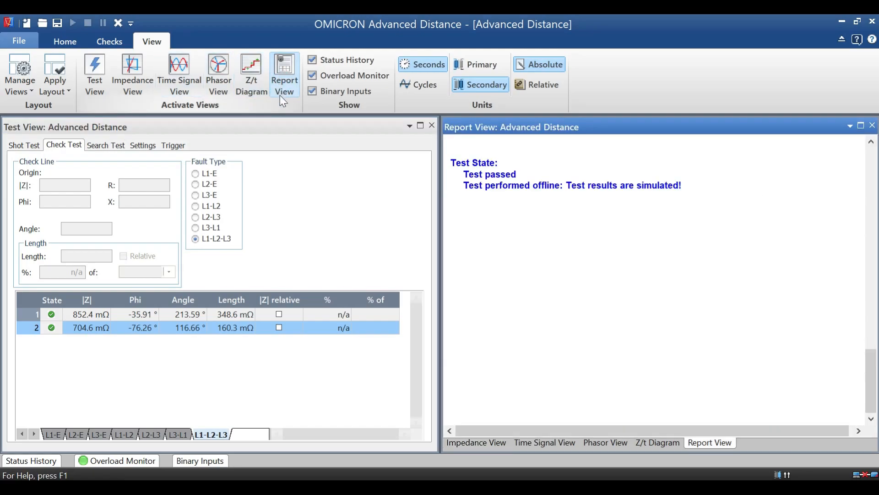
left_click(284, 73)
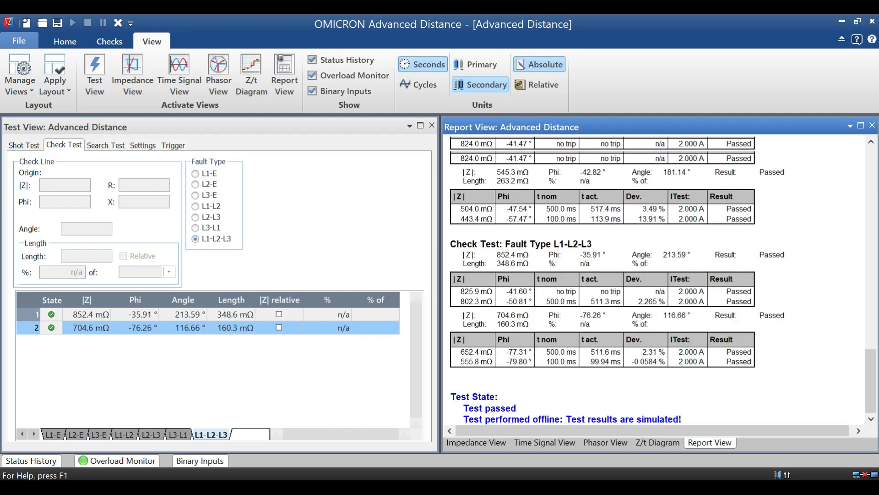
scroll("down", 3)
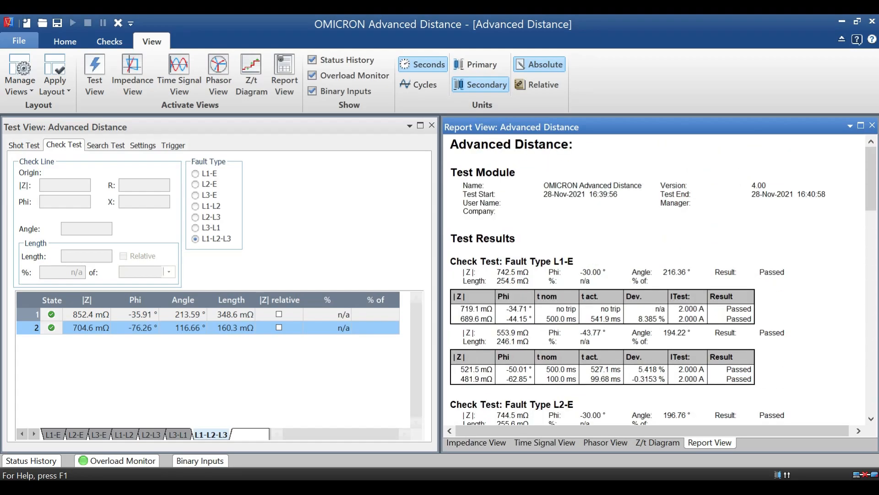
mouse_move(251, 73)
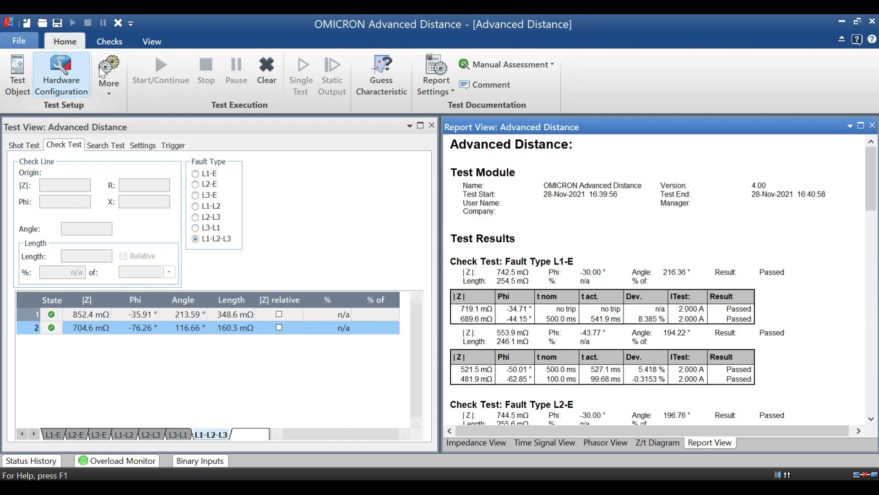
left_click(435, 75)
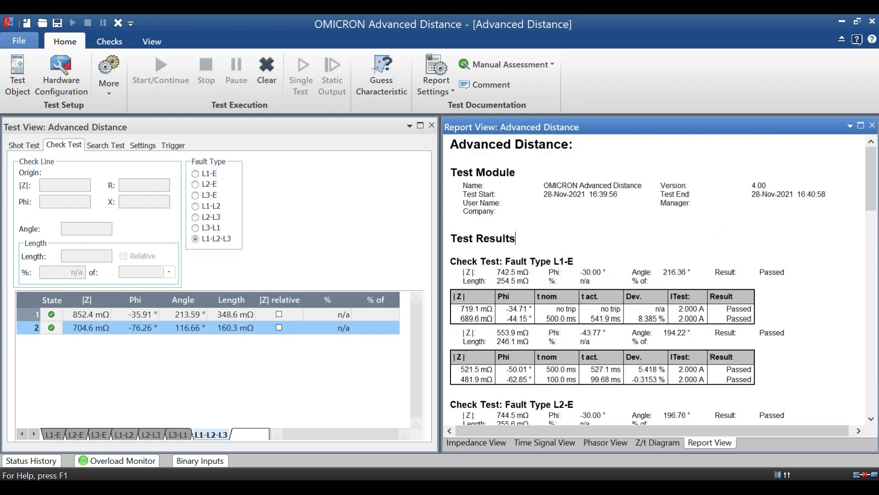
scroll("down", 3)
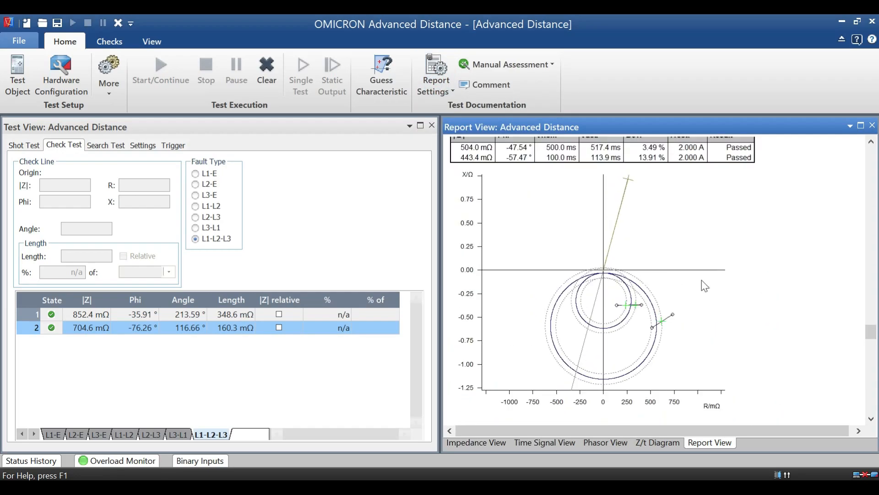
scroll("down", 3)
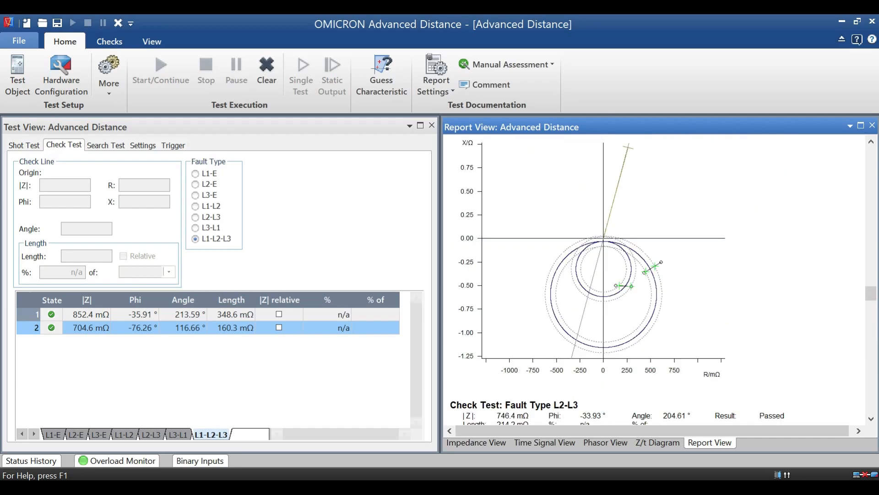
Export the report via File > Export Report as Rich Text Format named 'loss of field'
left_click(19, 41)
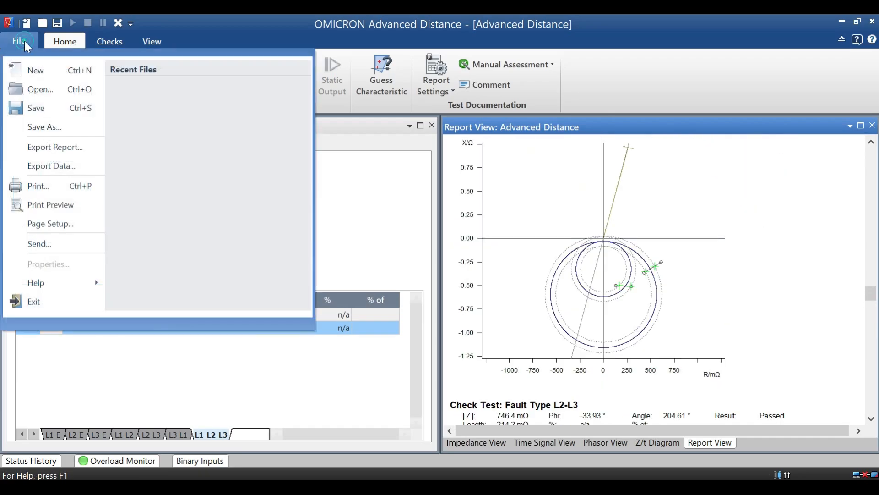
mouse_move(55, 146)
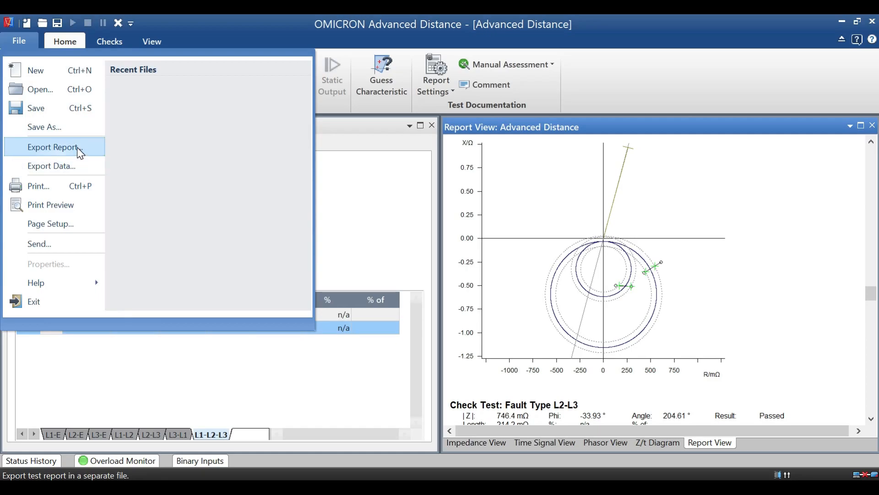
left_click(53, 146)
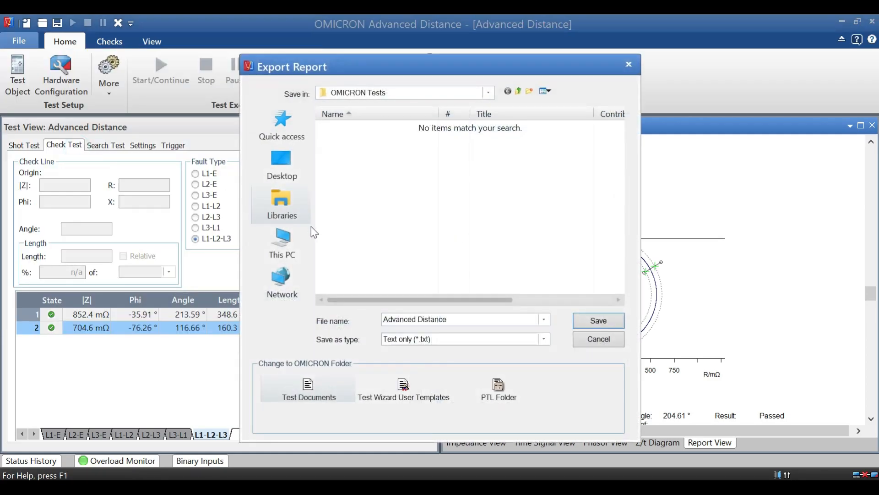
left_click(541, 339)
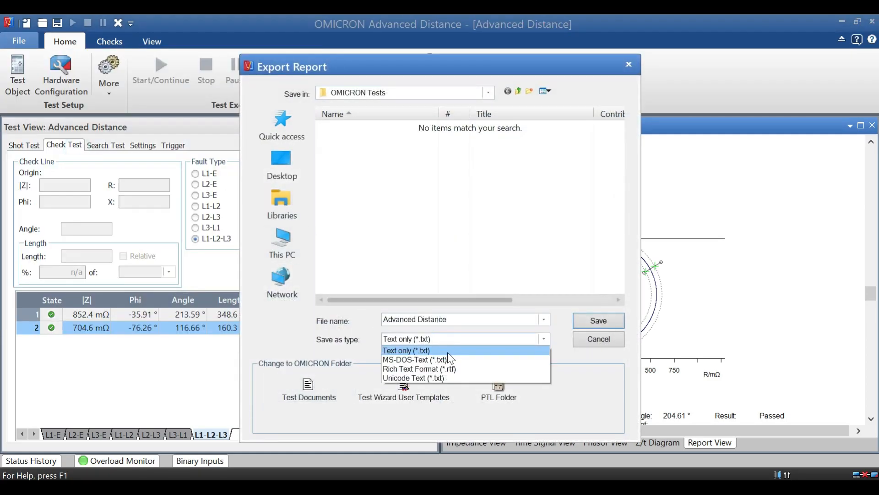
left_click(419, 368)
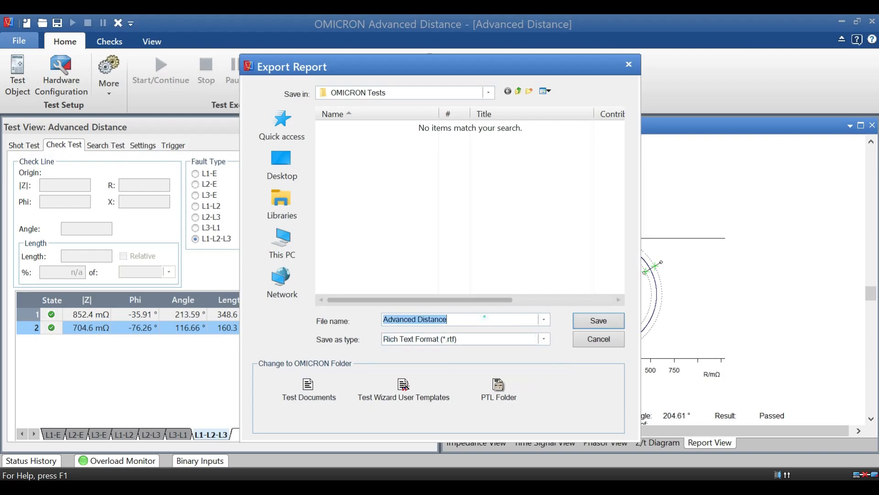
type("lo")
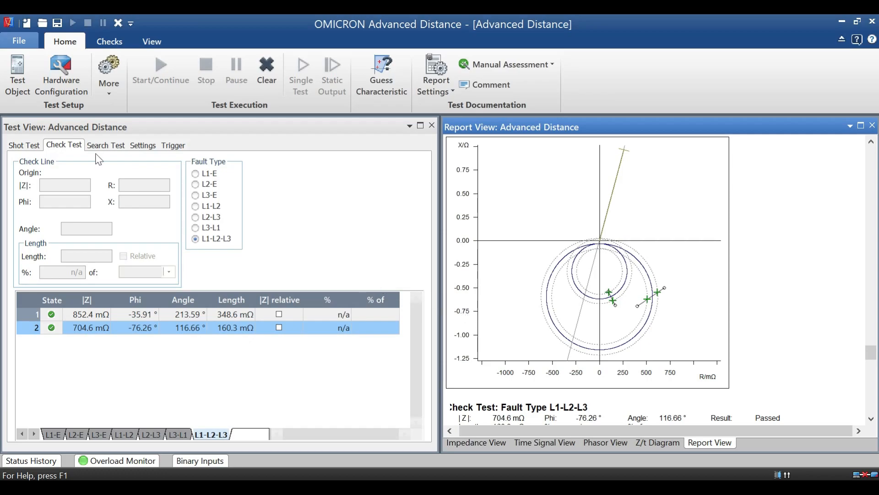
mouse_move(706, 36)
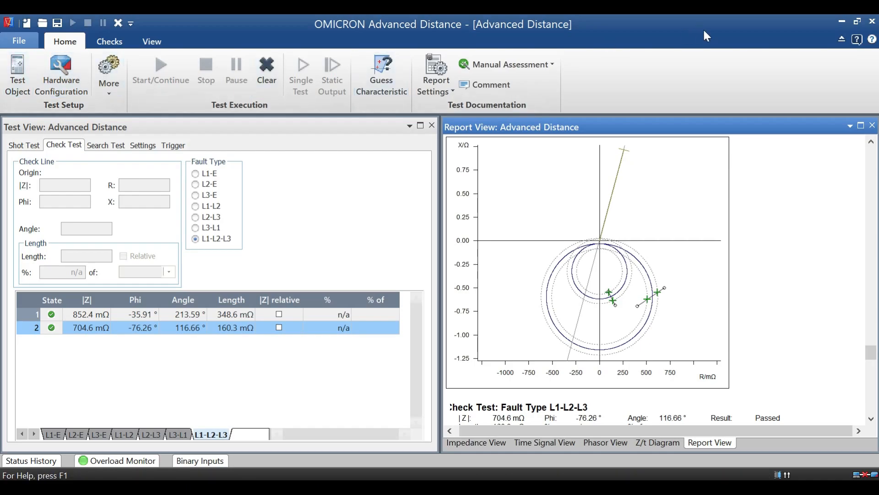
mouse_move(655, 176)
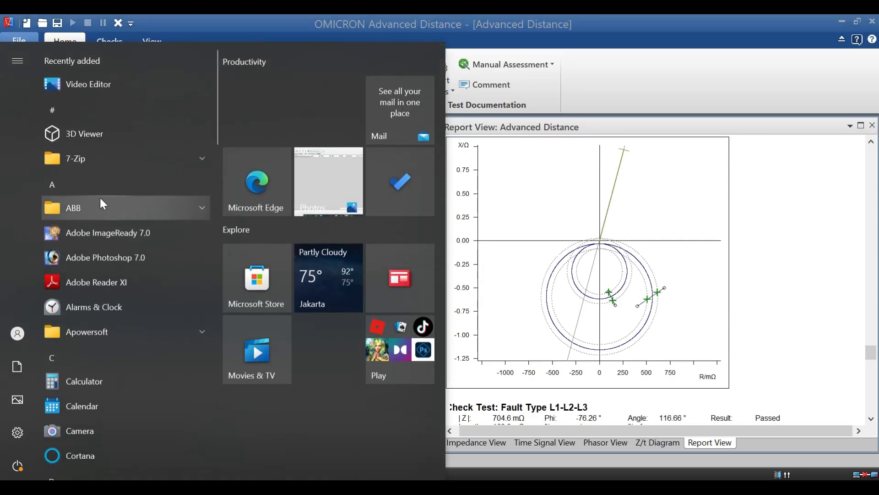
mouse_move(109, 273)
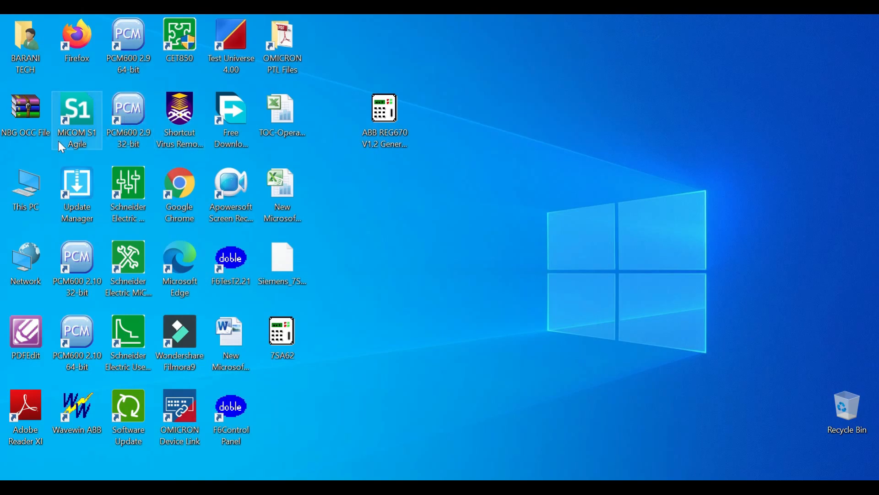
Browse This PC > Documents > OMICRON Tests and open the loss of field RTF file
double_click(26, 185)
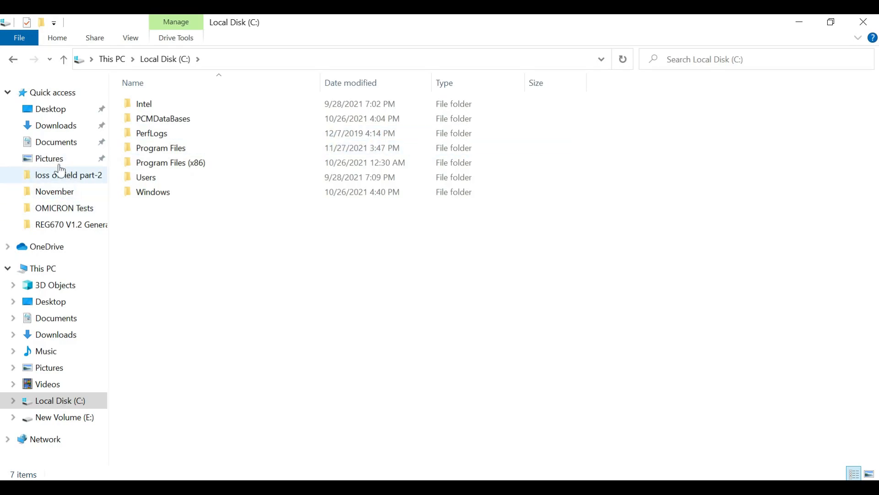
left_click(56, 141)
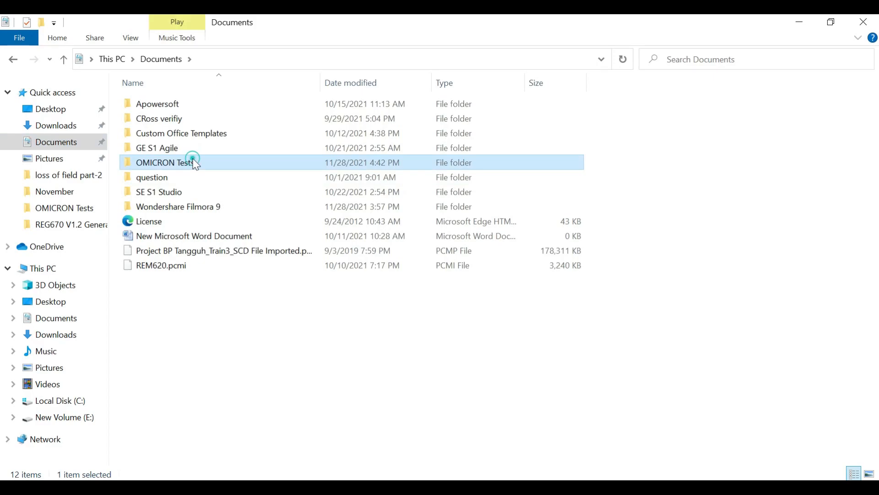
double_click(164, 162)
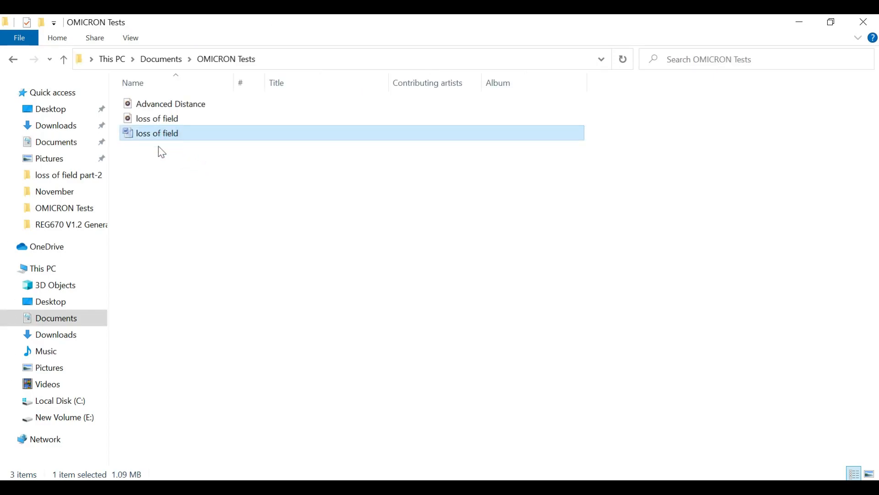
mouse_move(158, 150)
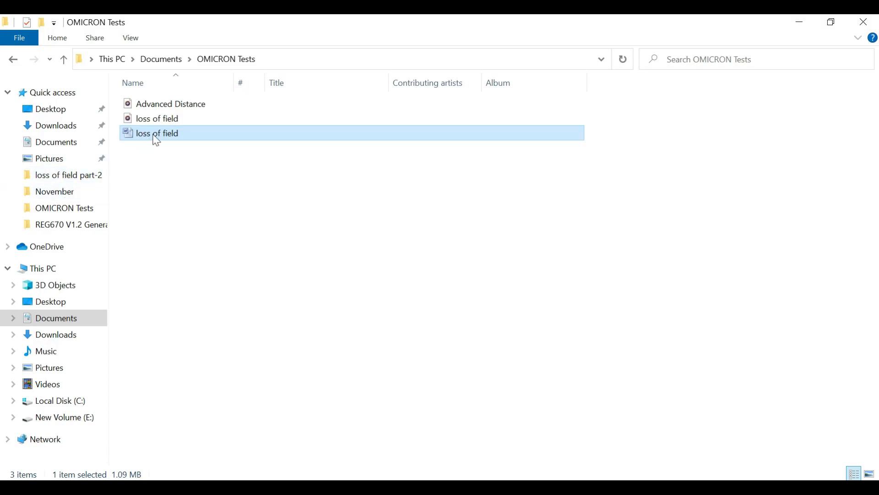
double_click(157, 133)
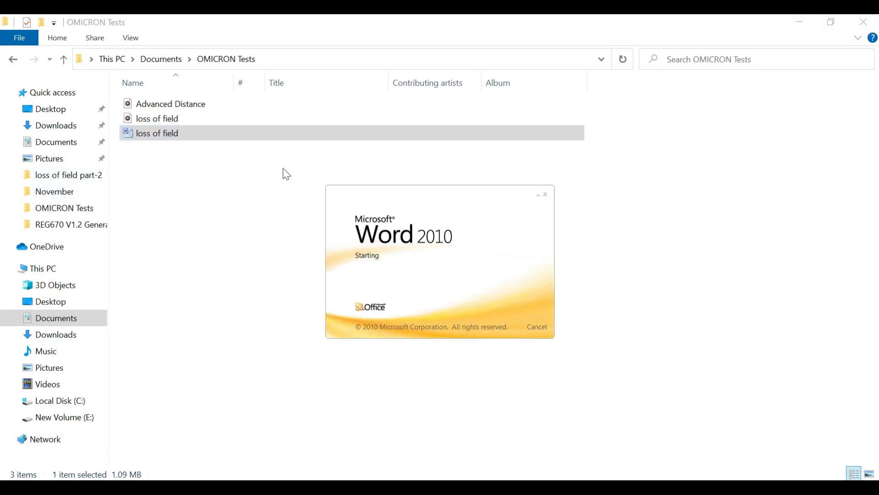
Dismiss the Office Activation Wizard and scroll through the report to the final check test
double_click(156, 133)
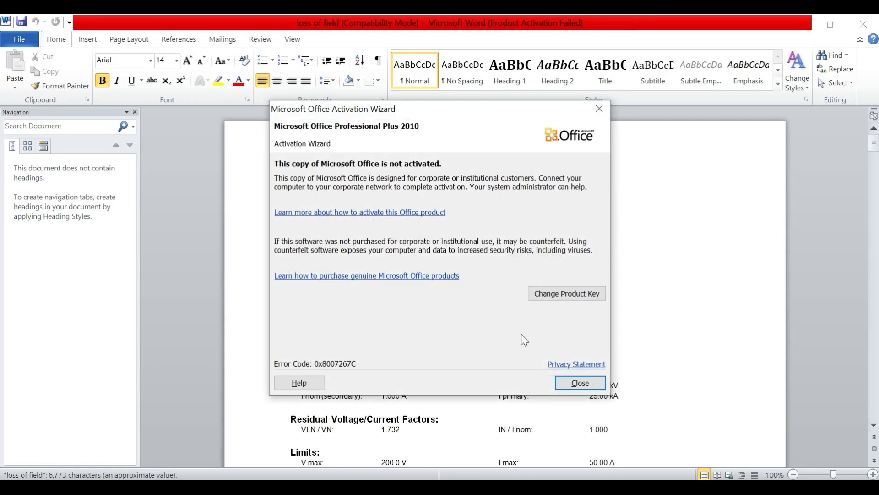
left_click(579, 383)
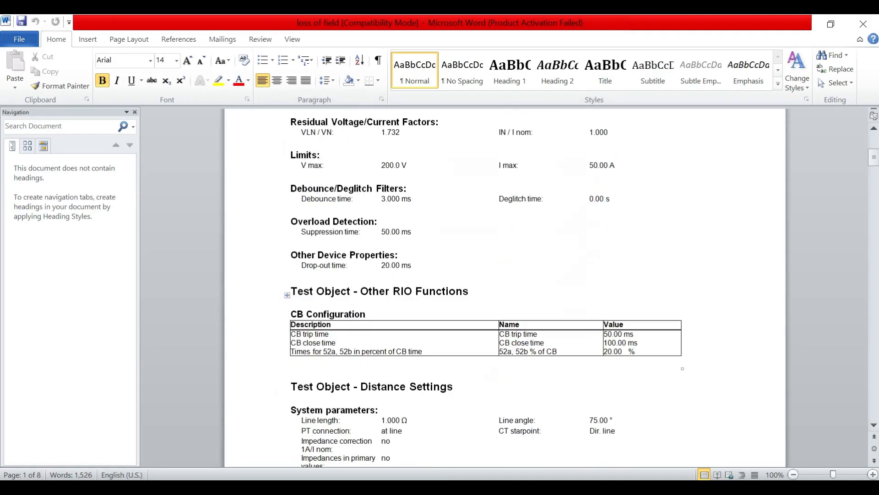
scroll("down", 3)
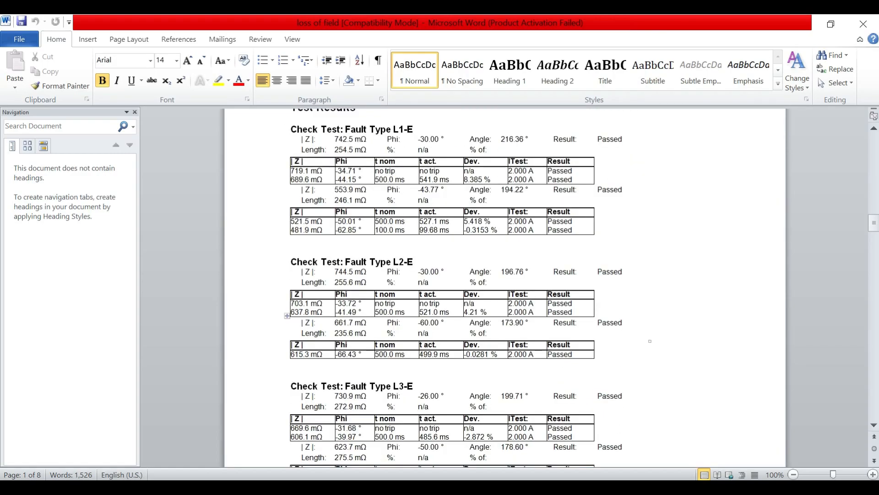
scroll("down", 3)
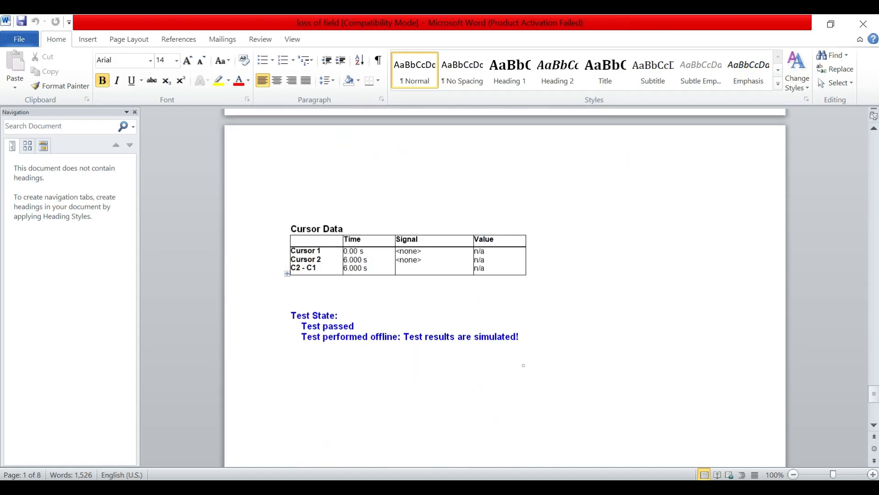
scroll("down", 3)
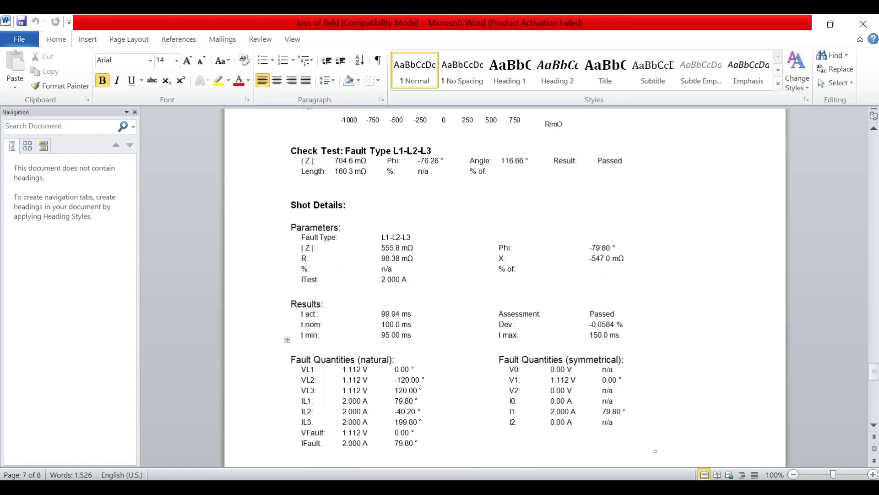